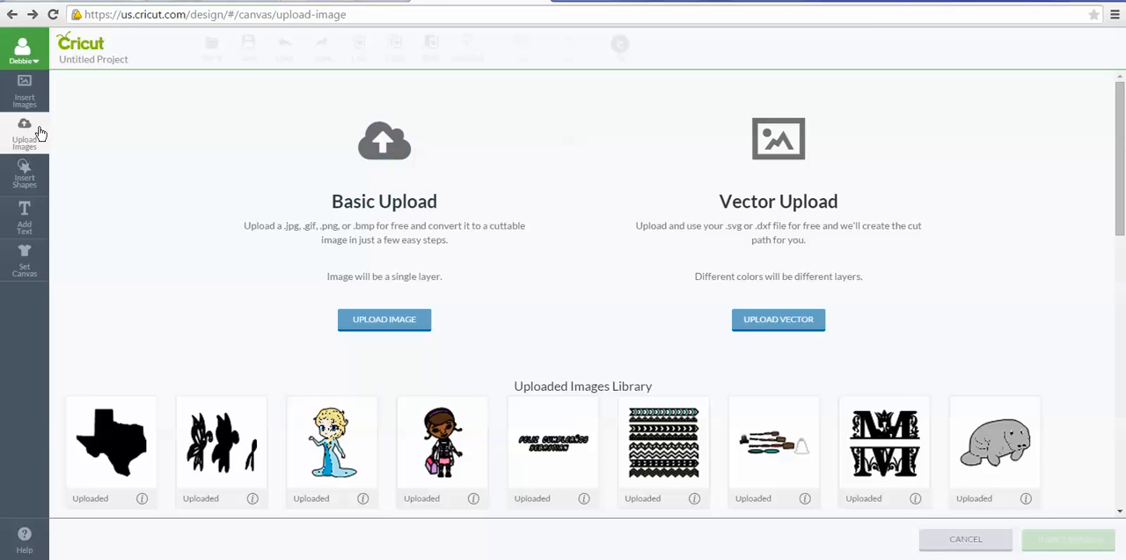
pyautogui.moveTo(26, 88)
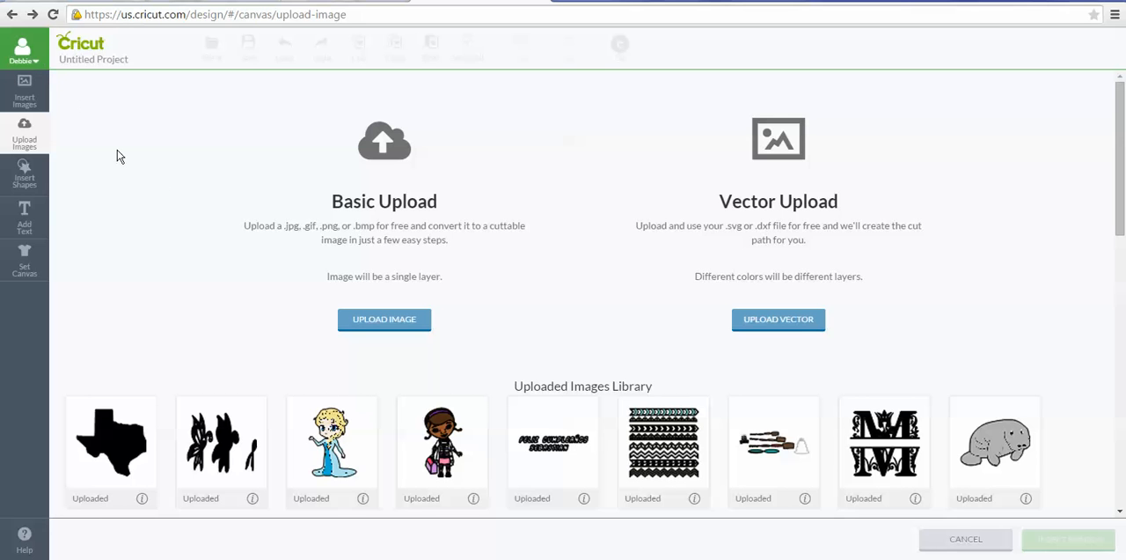
pyautogui.moveTo(126, 132)
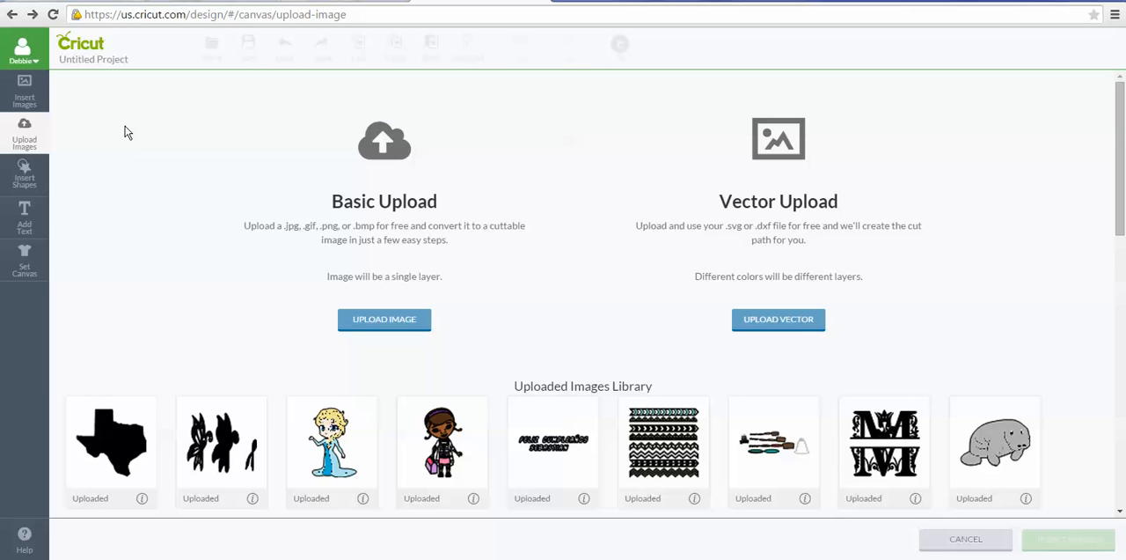
pyautogui.moveTo(39, 141)
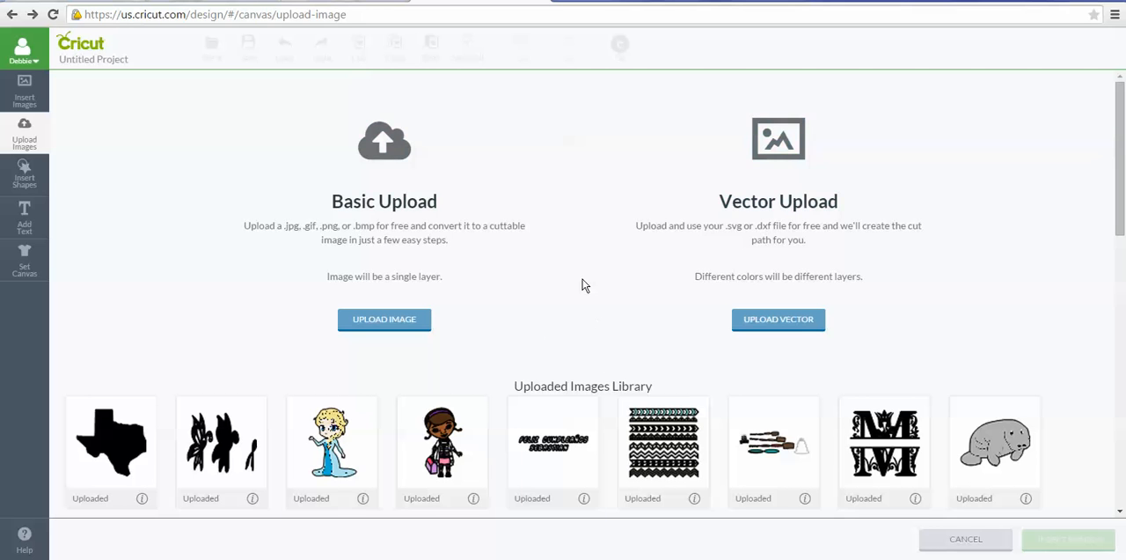
pyautogui.moveTo(503, 157)
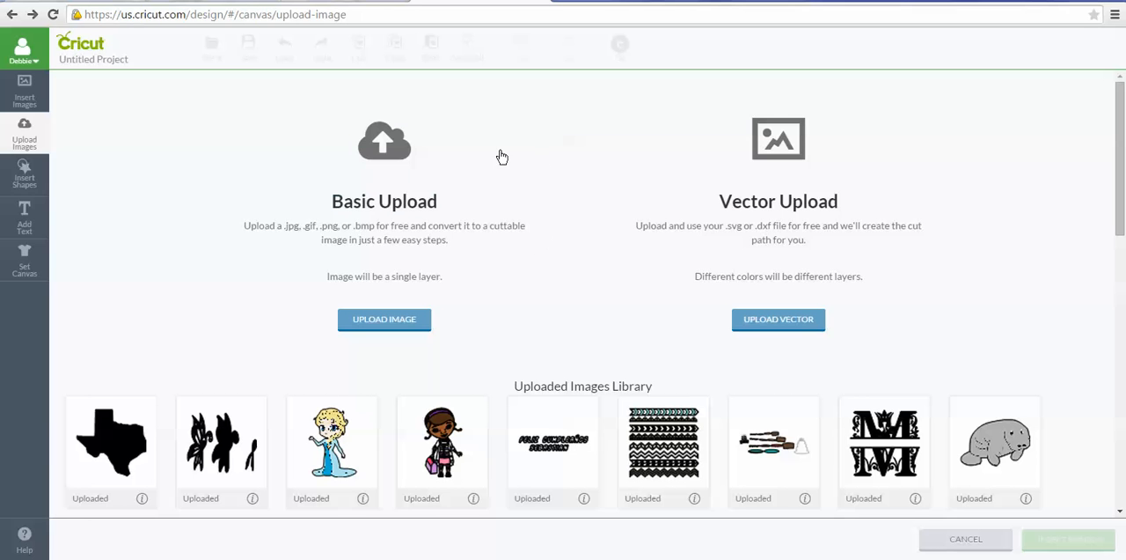
pyautogui.moveTo(450, 159)
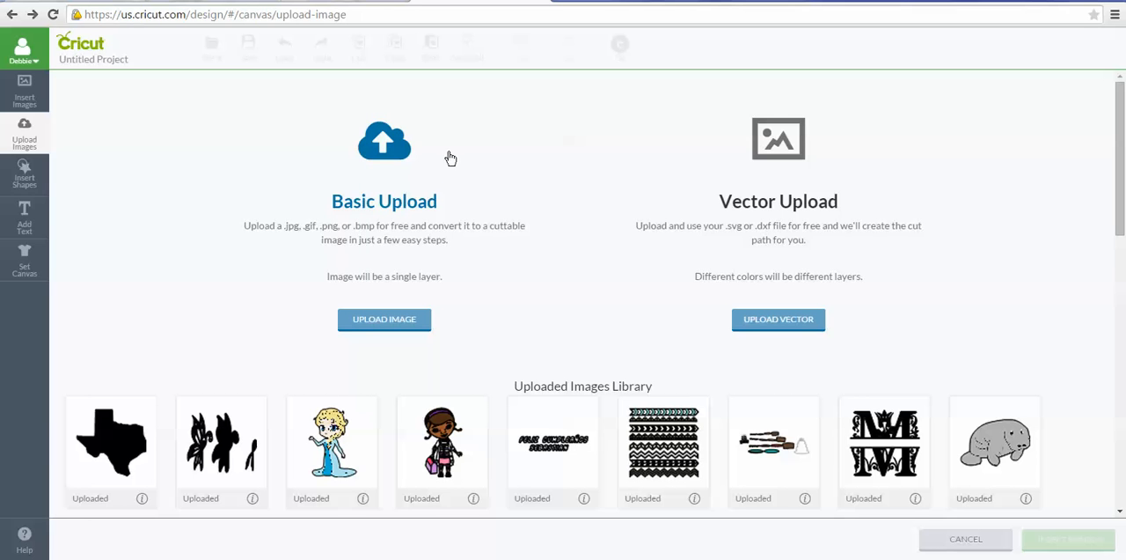
pyautogui.moveTo(292, 247)
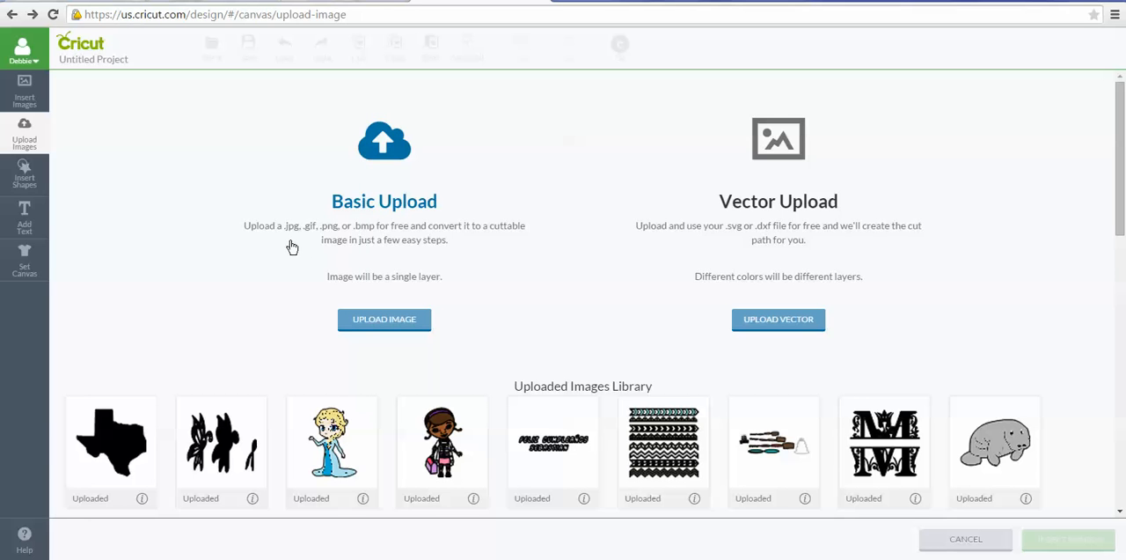
pyautogui.moveTo(307, 257)
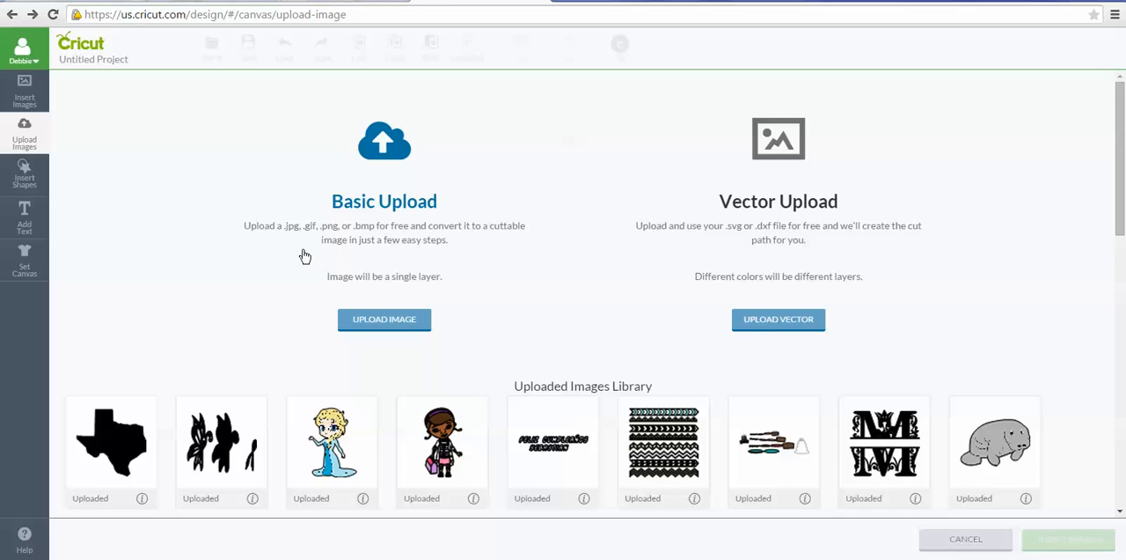
pyautogui.moveTo(290, 257)
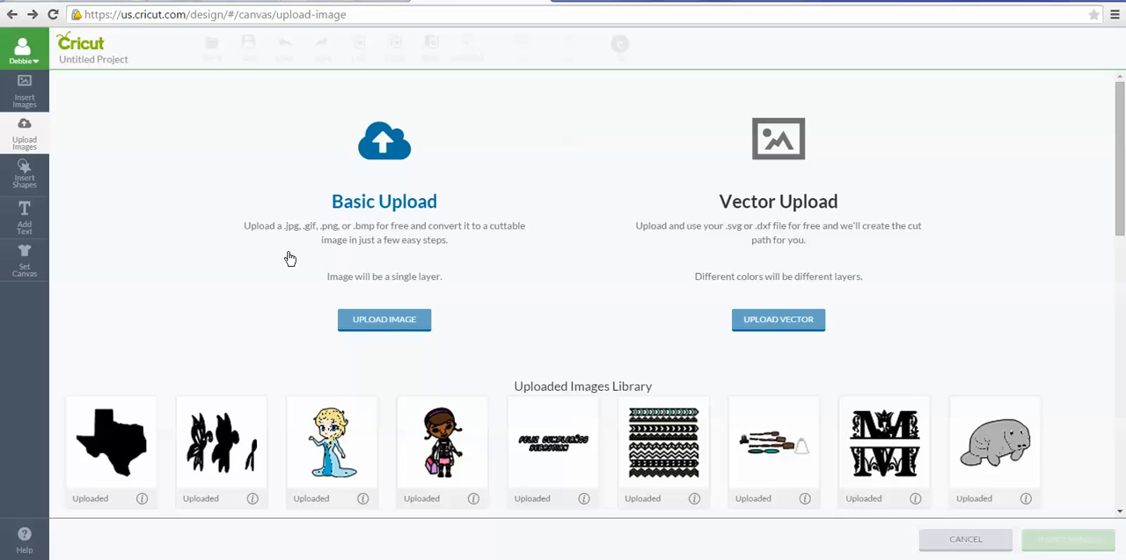
pyautogui.moveTo(320, 303)
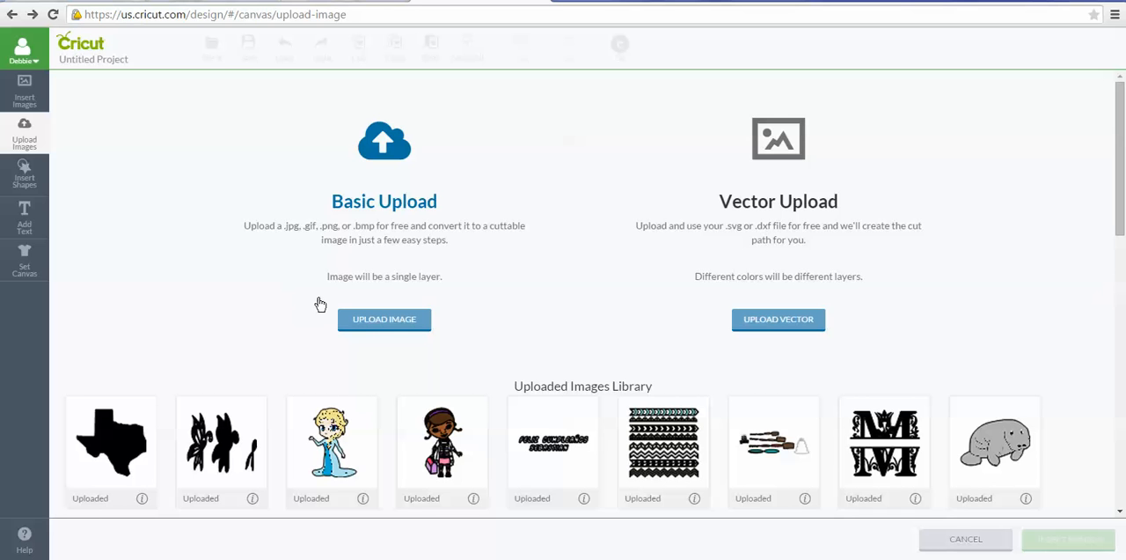
pyautogui.moveTo(322, 285)
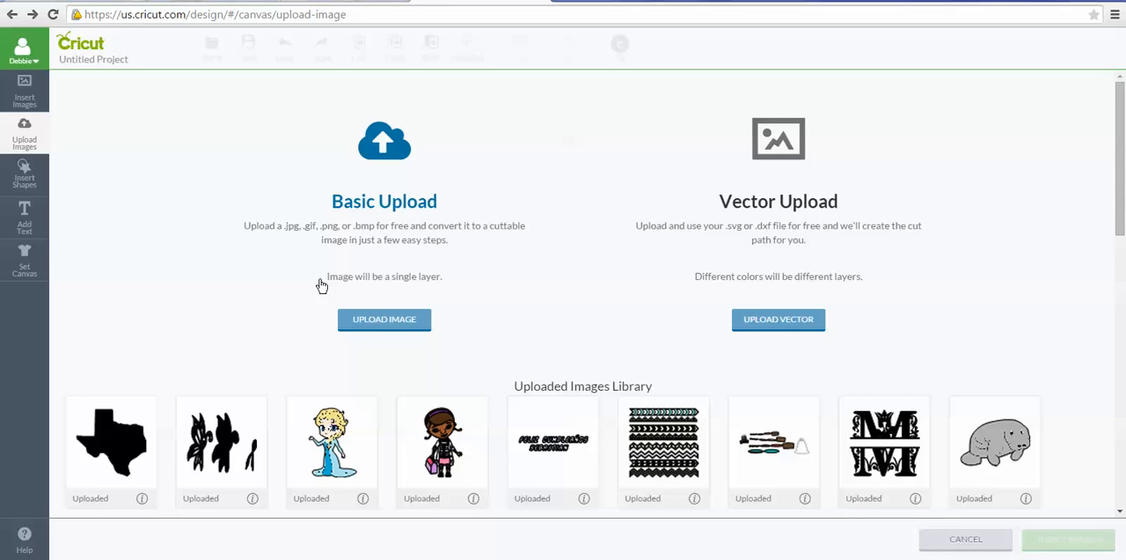
pyautogui.moveTo(908, 321)
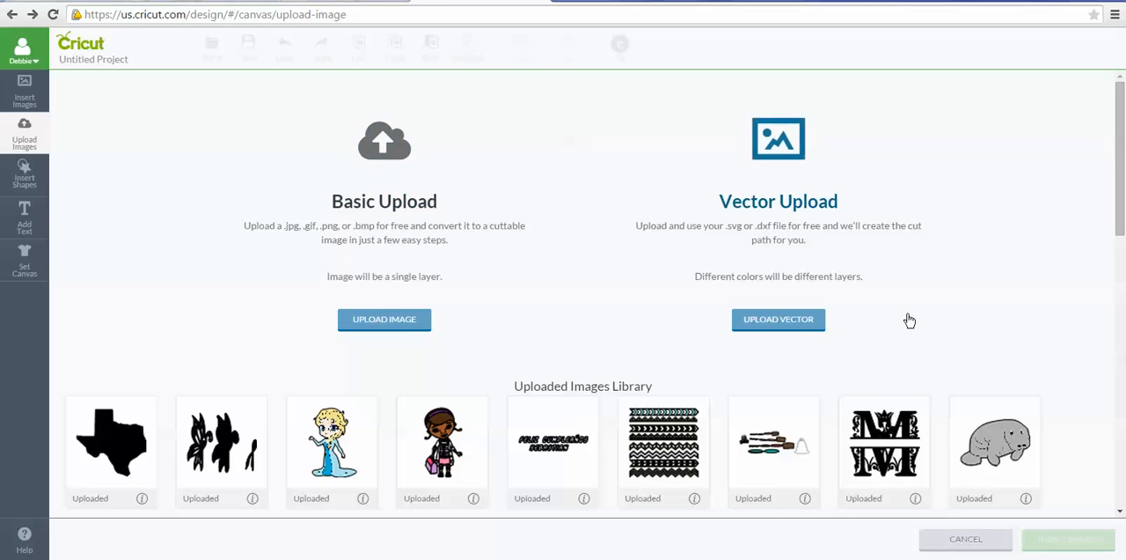
pyautogui.moveTo(930, 268)
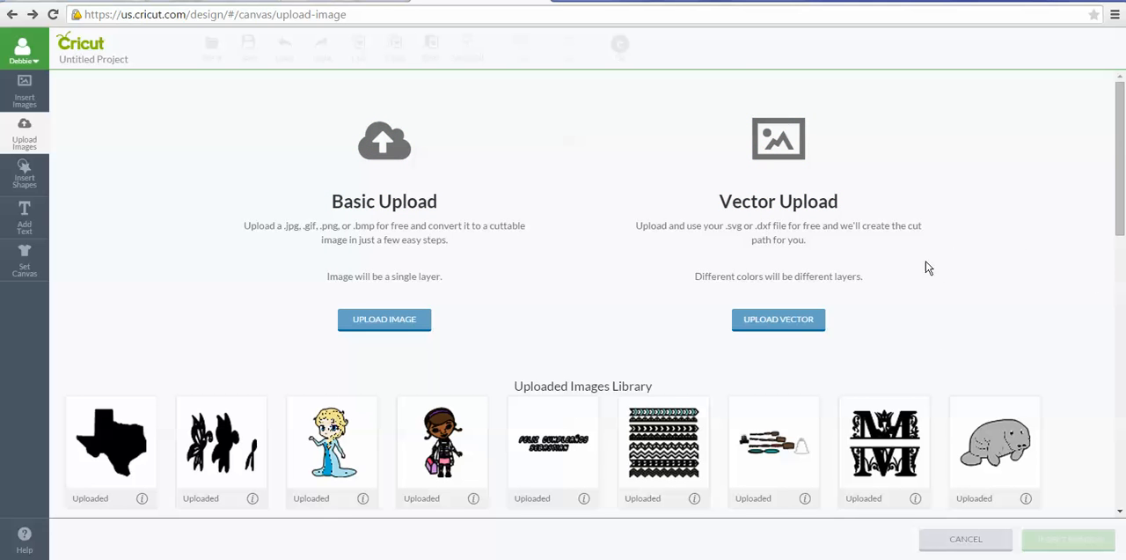
pyautogui.moveTo(896, 284)
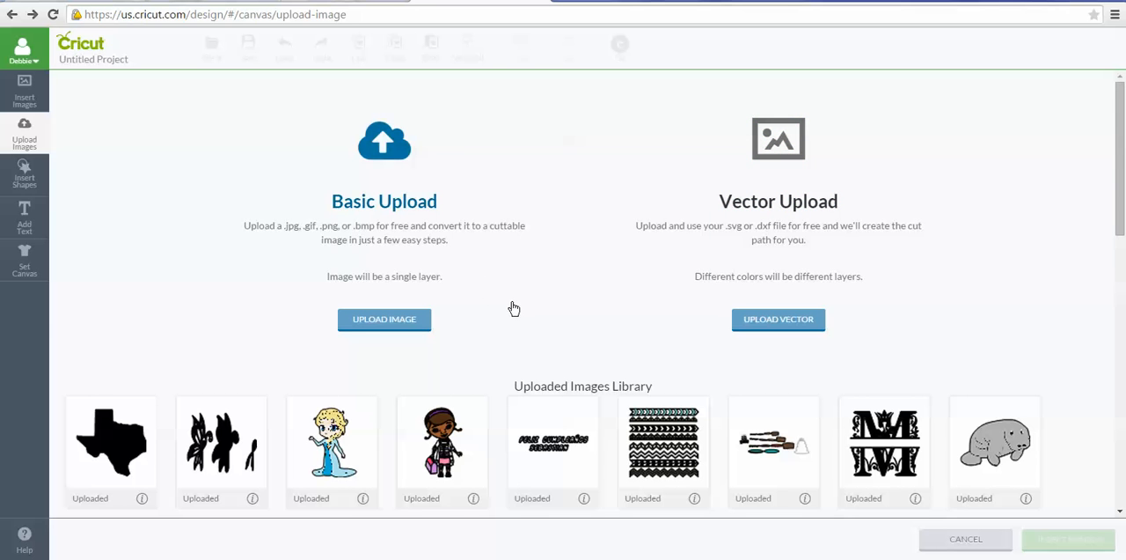
pyautogui.moveTo(418, 332)
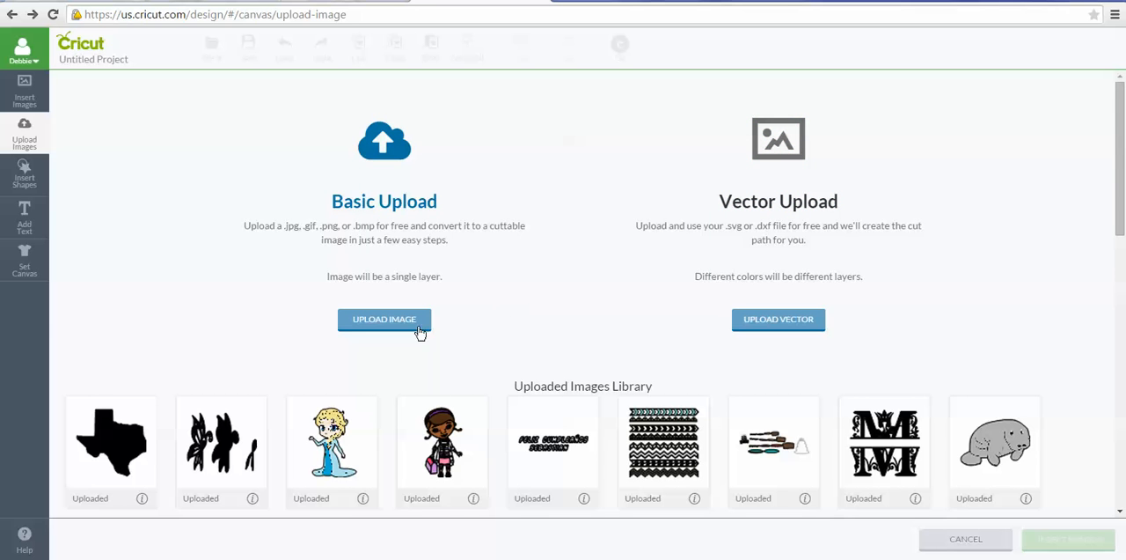
# Step: Start a basic upload and browse the computer for the Texas outline picture
pyautogui.click(384, 320)
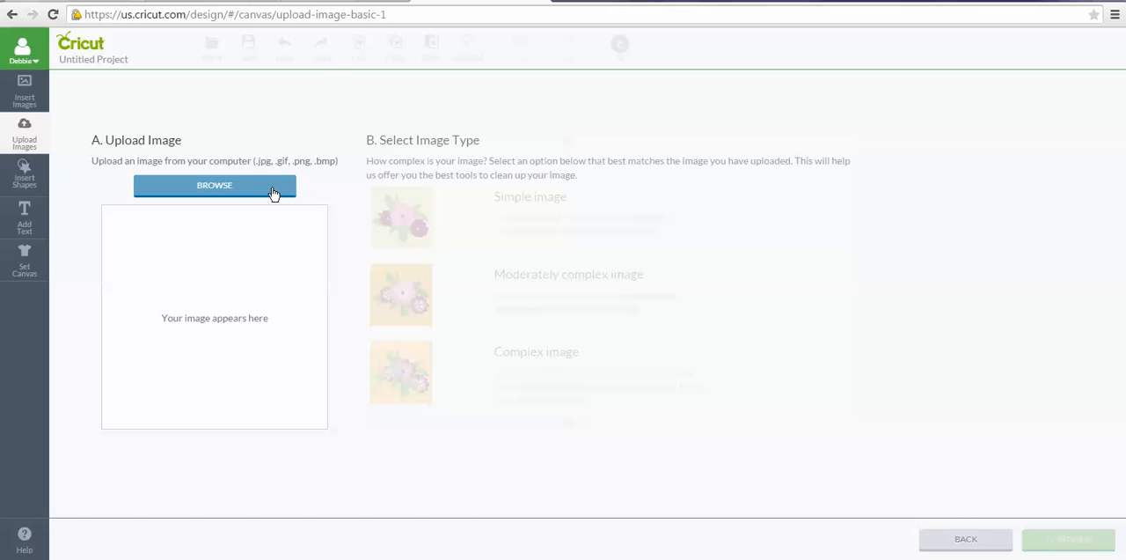
pyautogui.moveTo(327, 208)
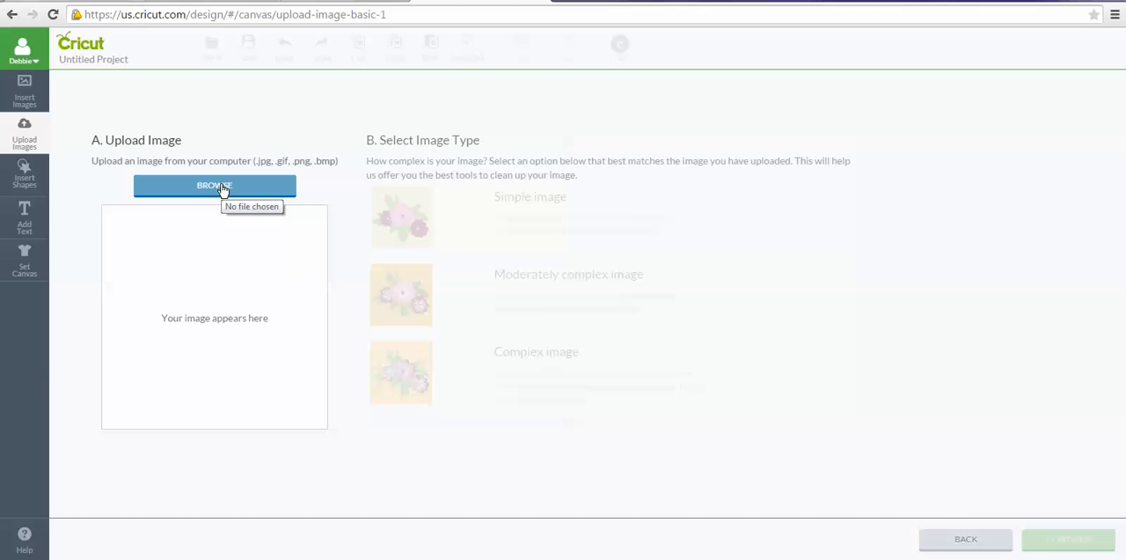
pyautogui.moveTo(218, 192)
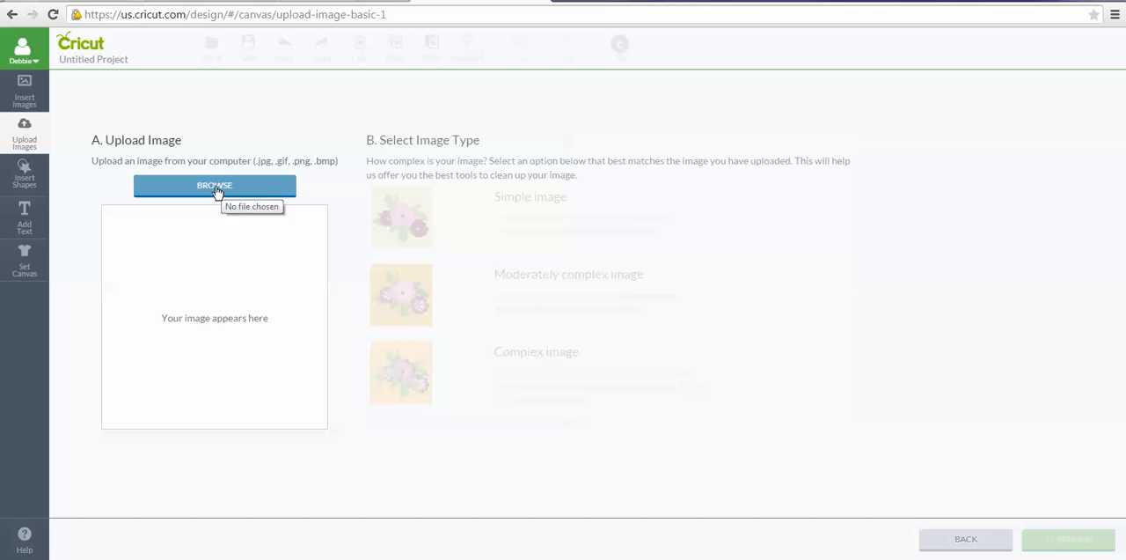
pyautogui.click(214, 185)
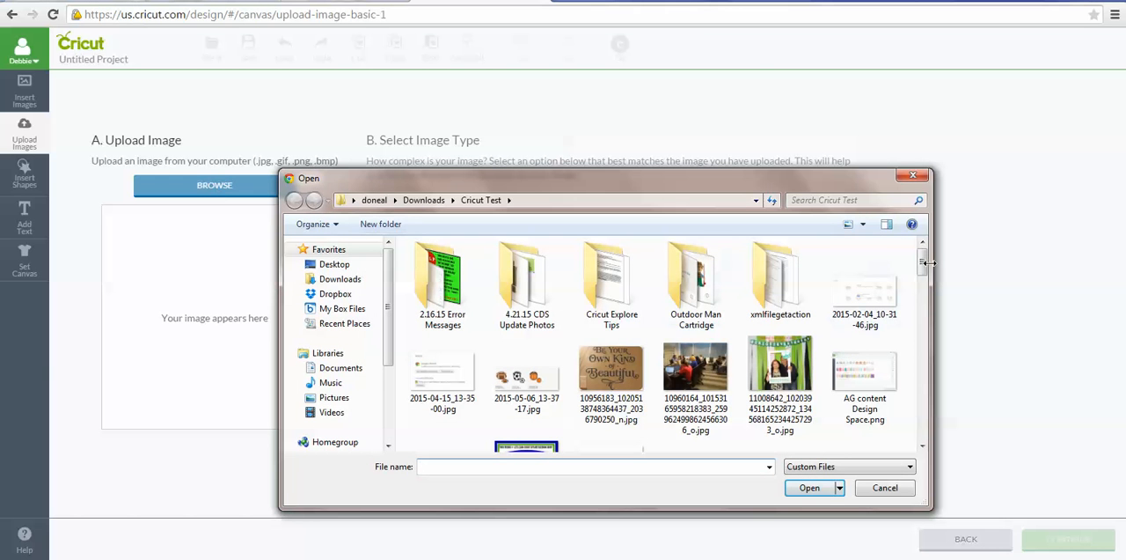
pyautogui.scroll(-3)
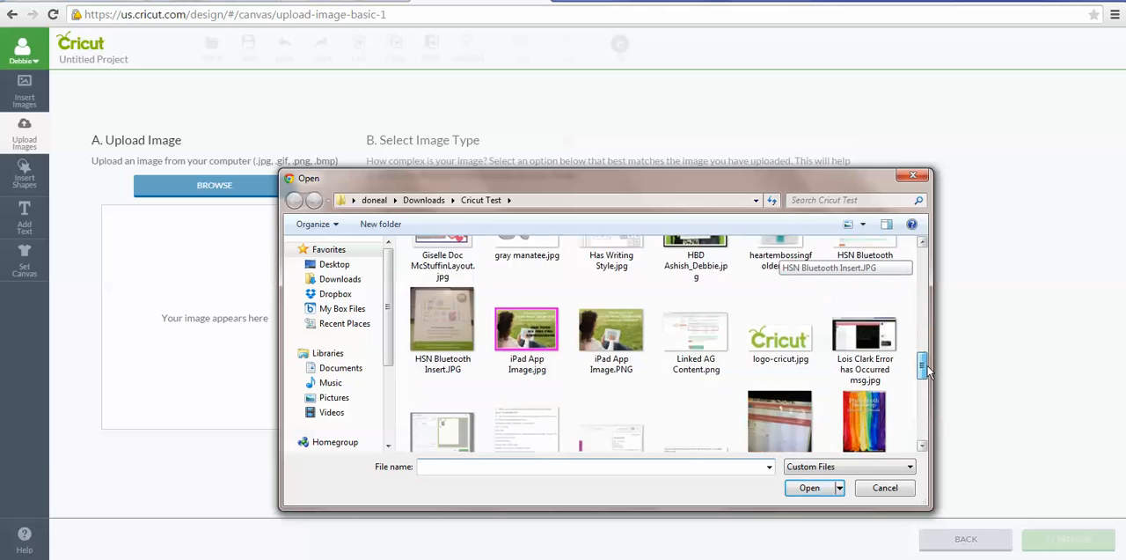
pyautogui.scroll(-3)
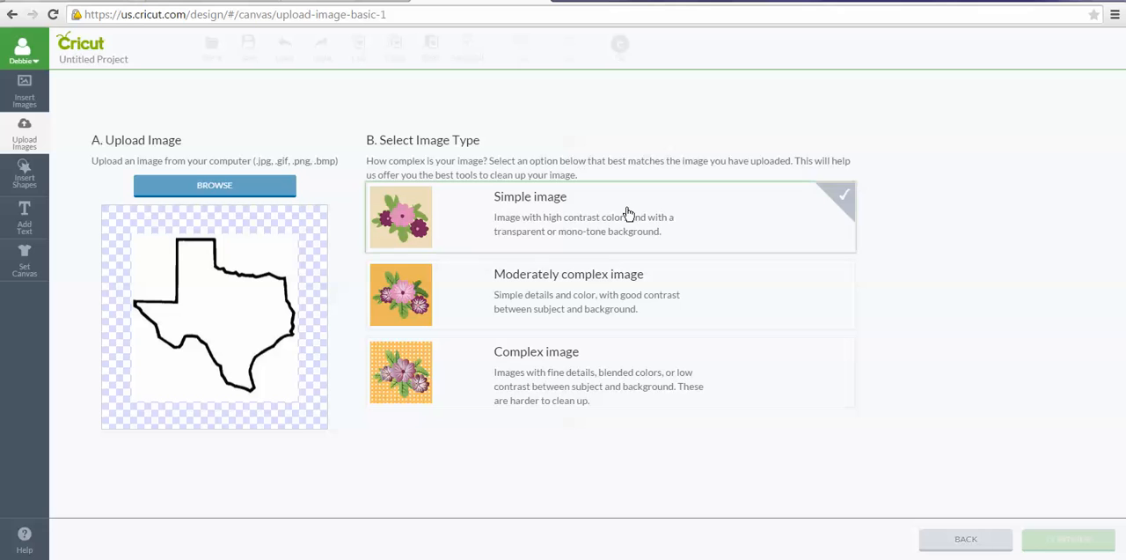
pyautogui.click(611, 216)
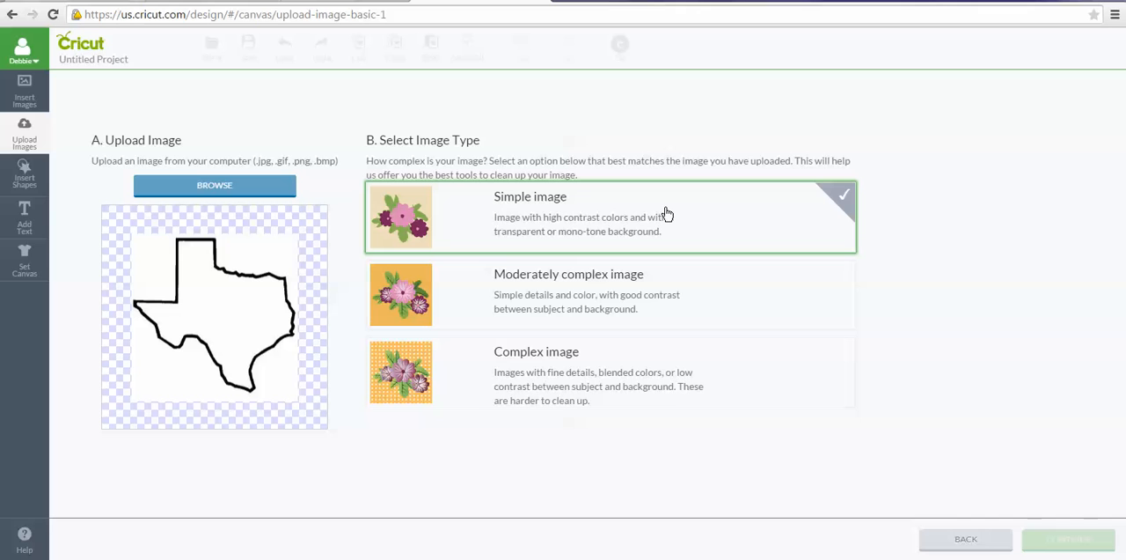
pyautogui.moveTo(697, 211)
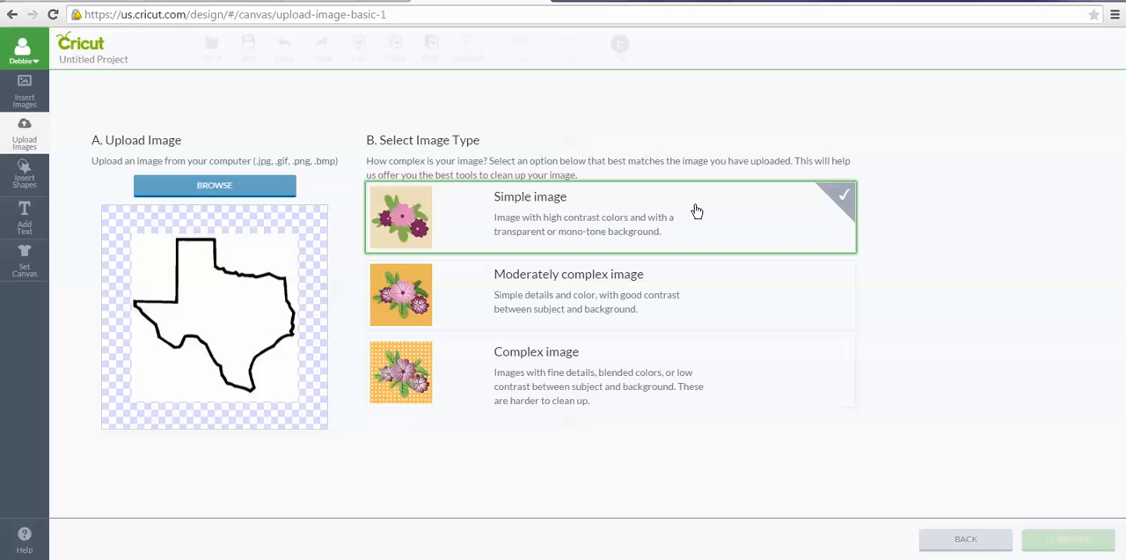
pyautogui.moveTo(714, 194)
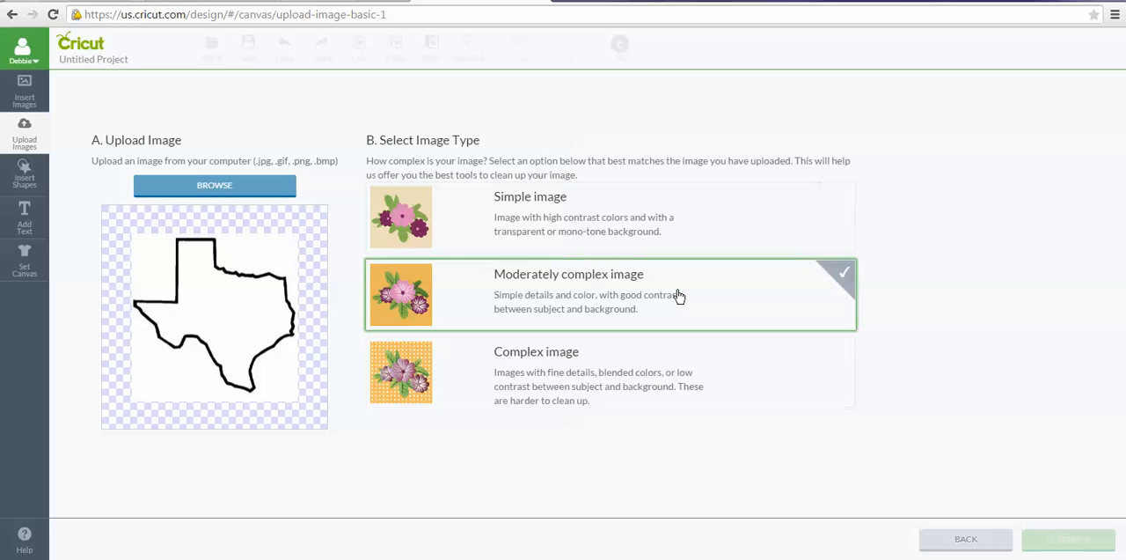
pyautogui.moveTo(672, 364)
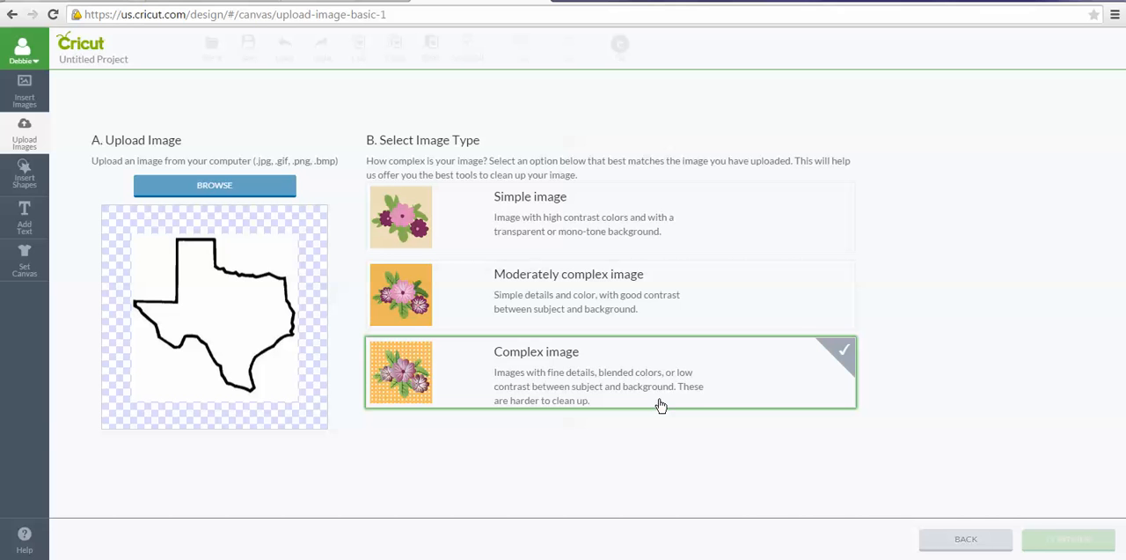
pyautogui.click(401, 295)
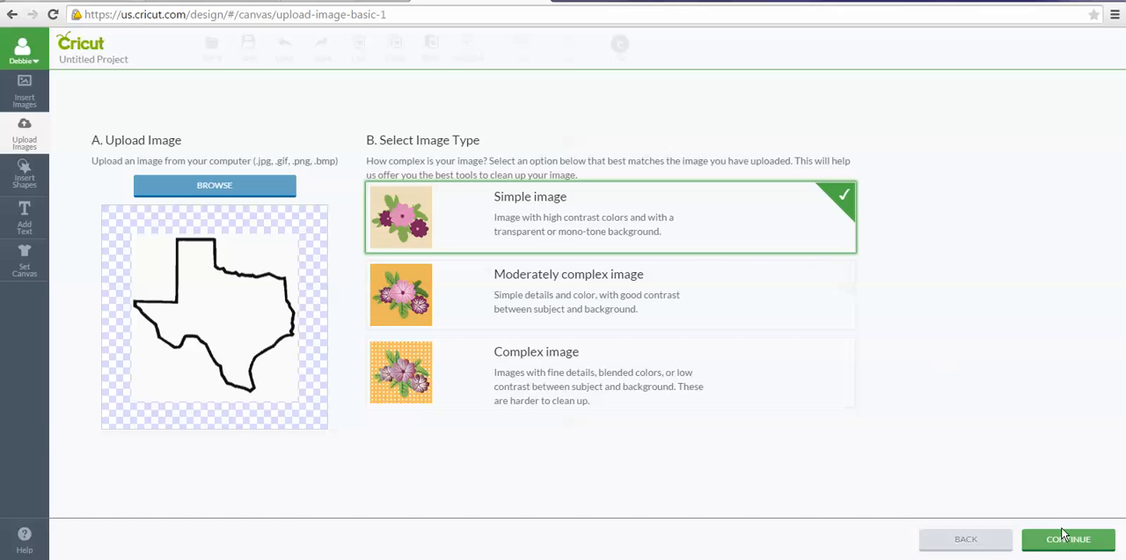
# Step: Continue from the image-type screen to the Select & Erase cleanup step
pyautogui.click(1068, 538)
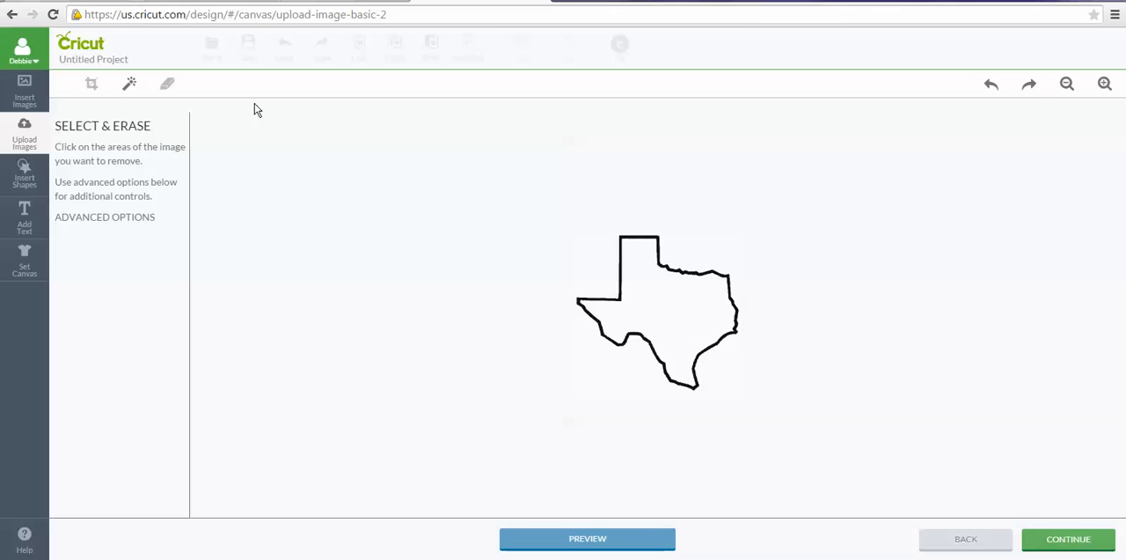
pyautogui.moveTo(420, 324)
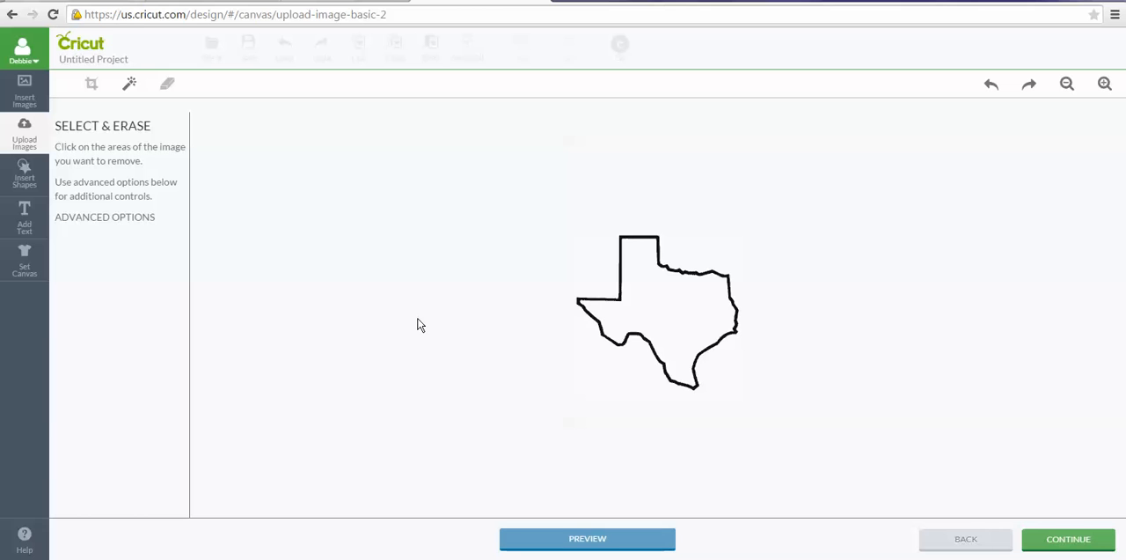
pyautogui.moveTo(366, 218)
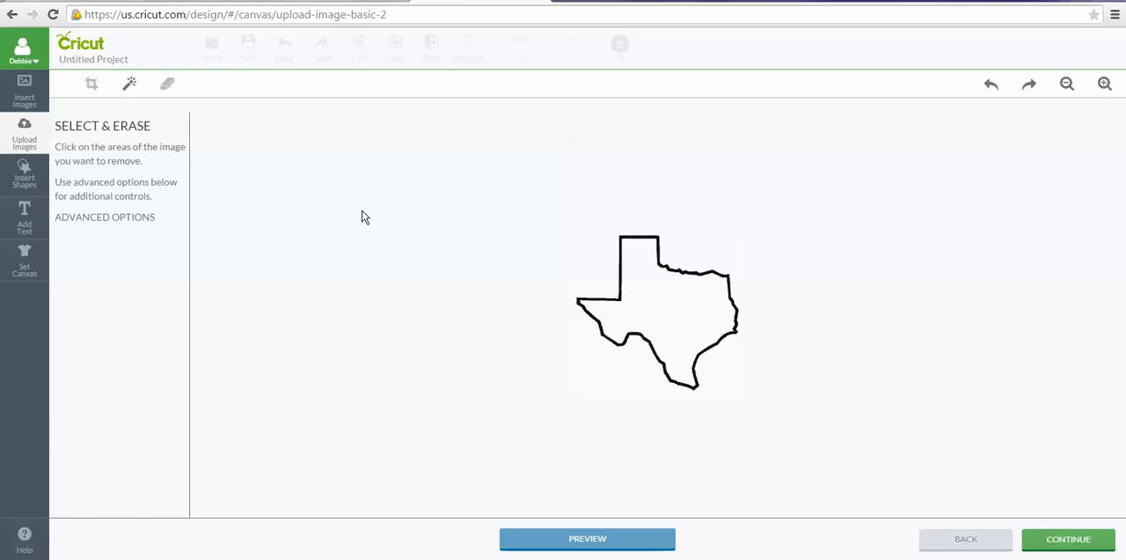
pyautogui.moveTo(127, 84)
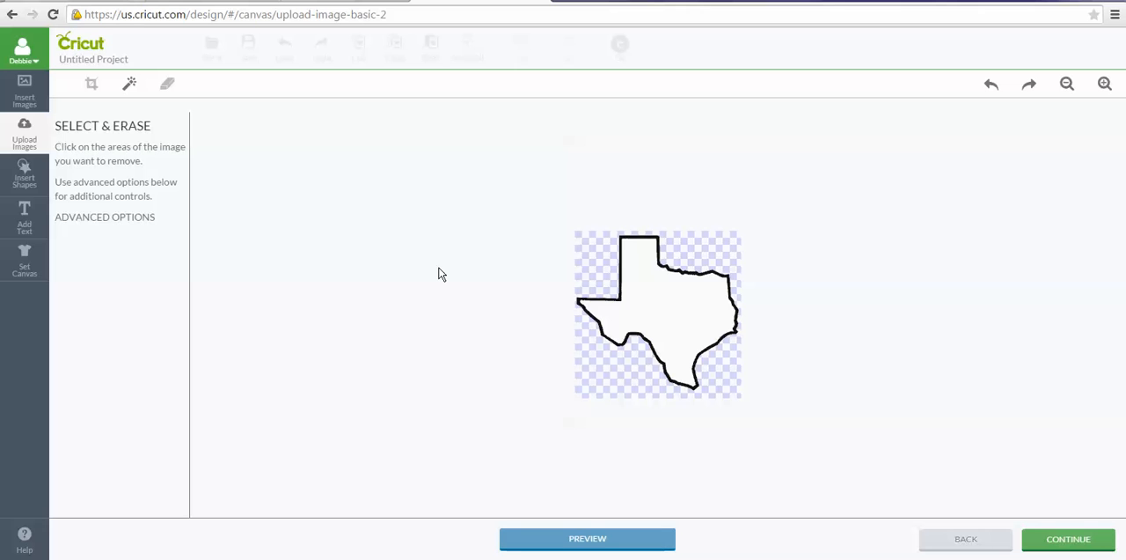
pyautogui.moveTo(426, 288)
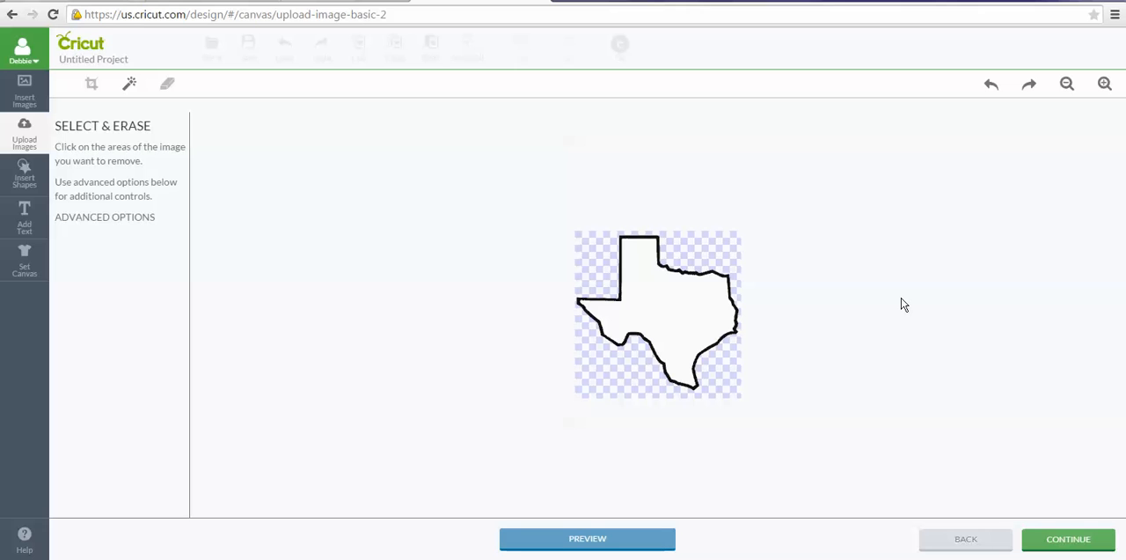
pyautogui.moveTo(857, 324)
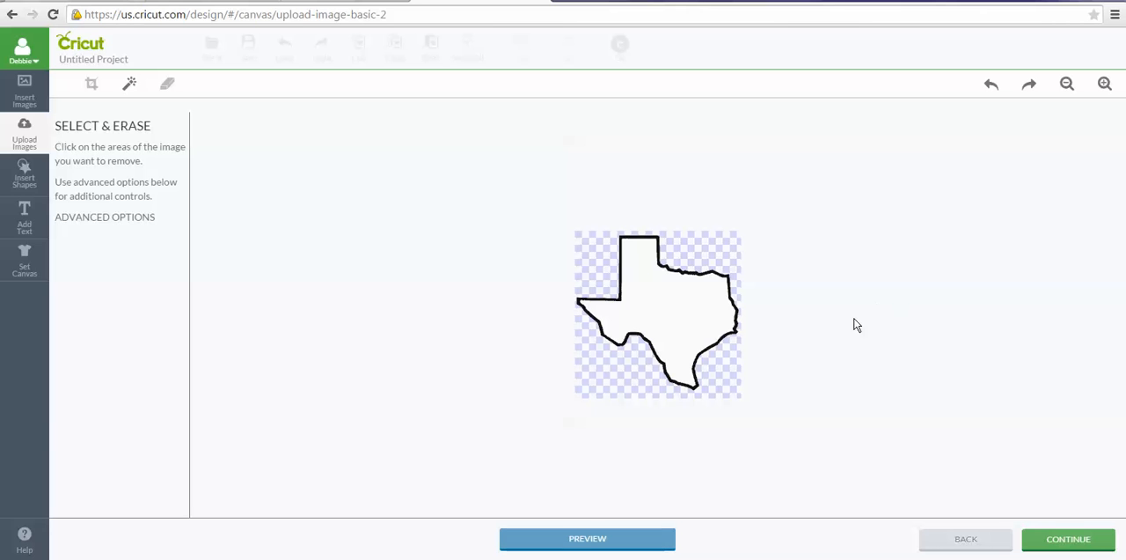
pyautogui.moveTo(824, 327)
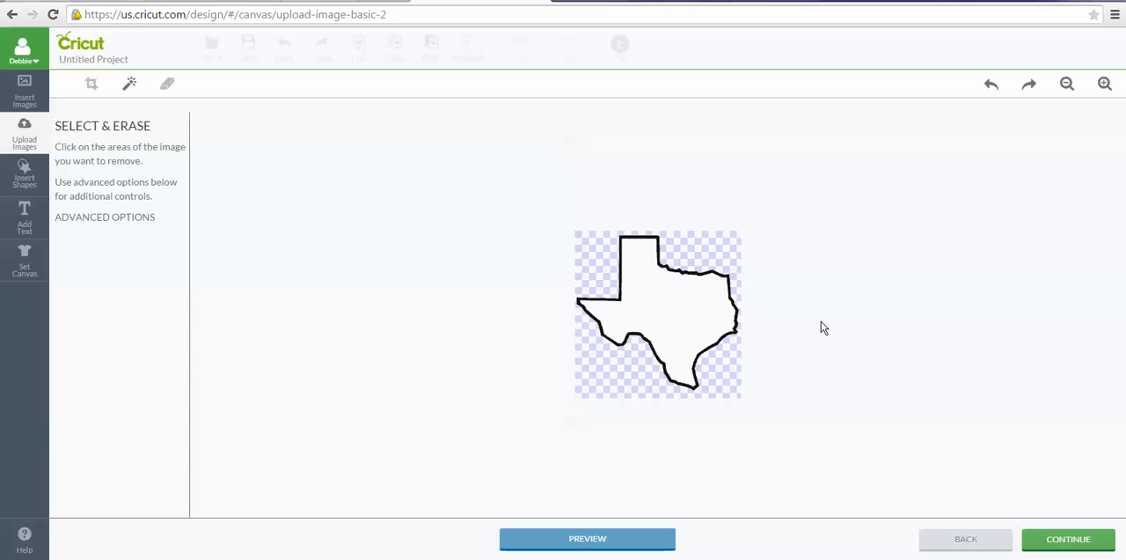
pyautogui.moveTo(802, 327)
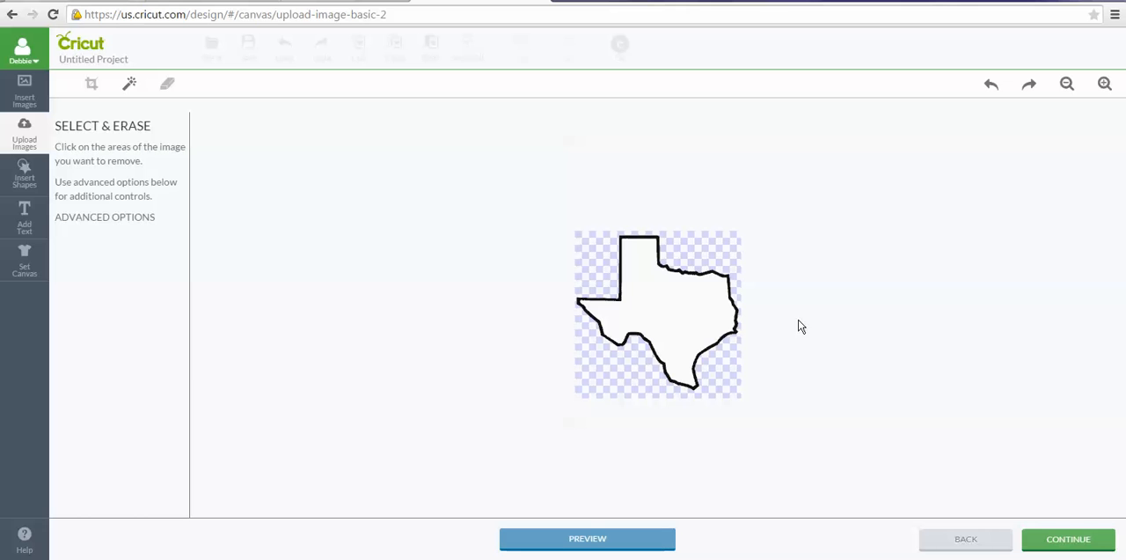
# Step: Erase the white interior of Texas and continue to the Name & Tag Image screen
pyautogui.click(676, 313)
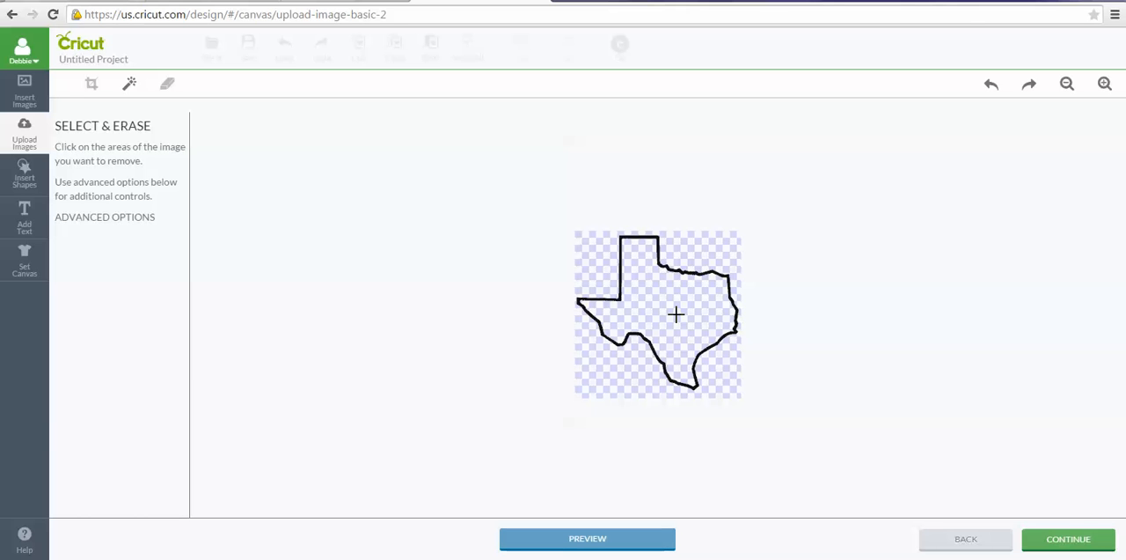
pyautogui.moveTo(972, 461)
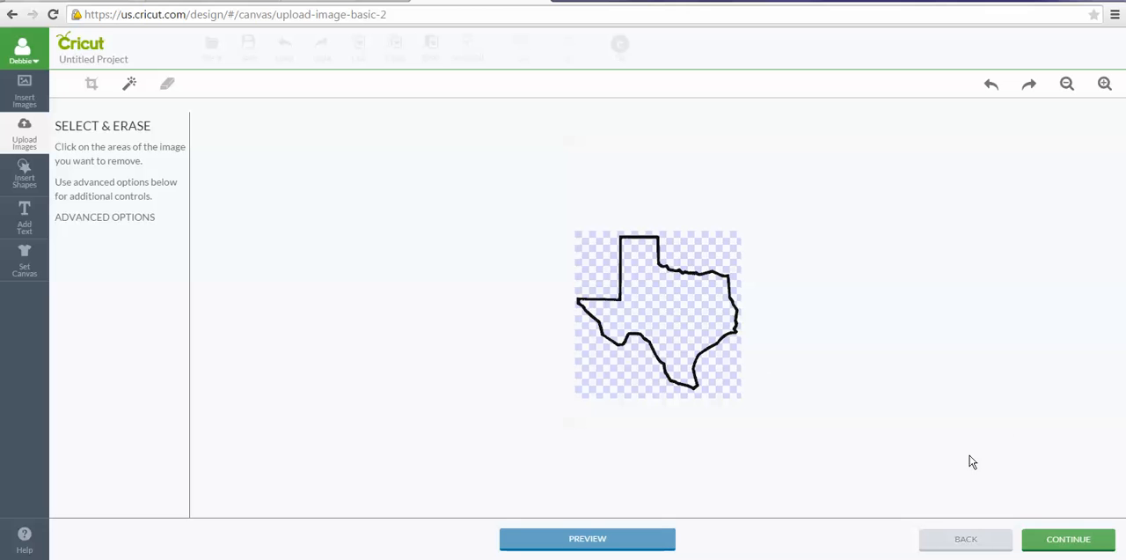
pyautogui.moveTo(1069, 549)
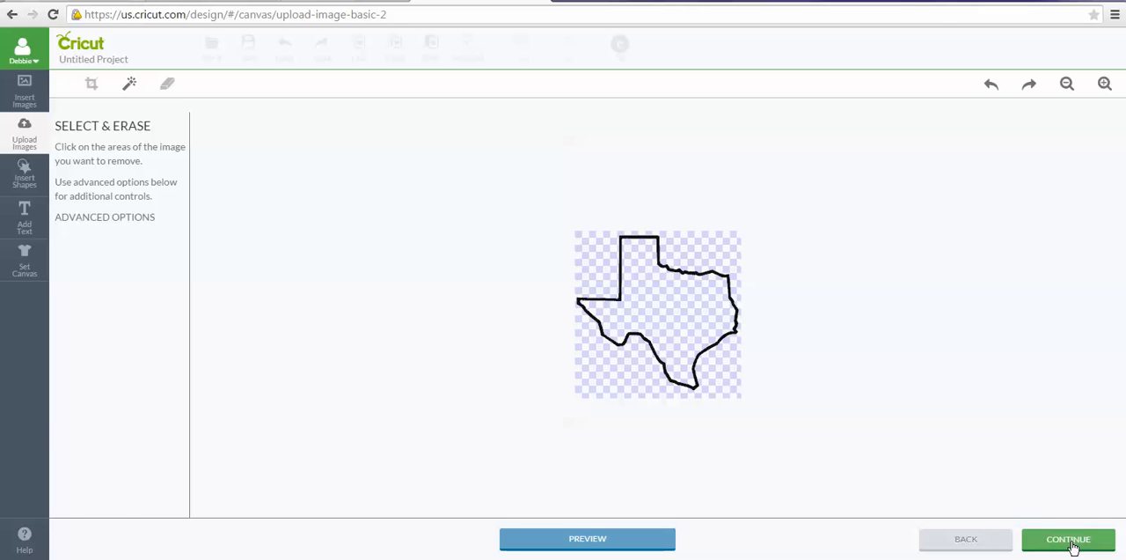
pyautogui.click(1068, 538)
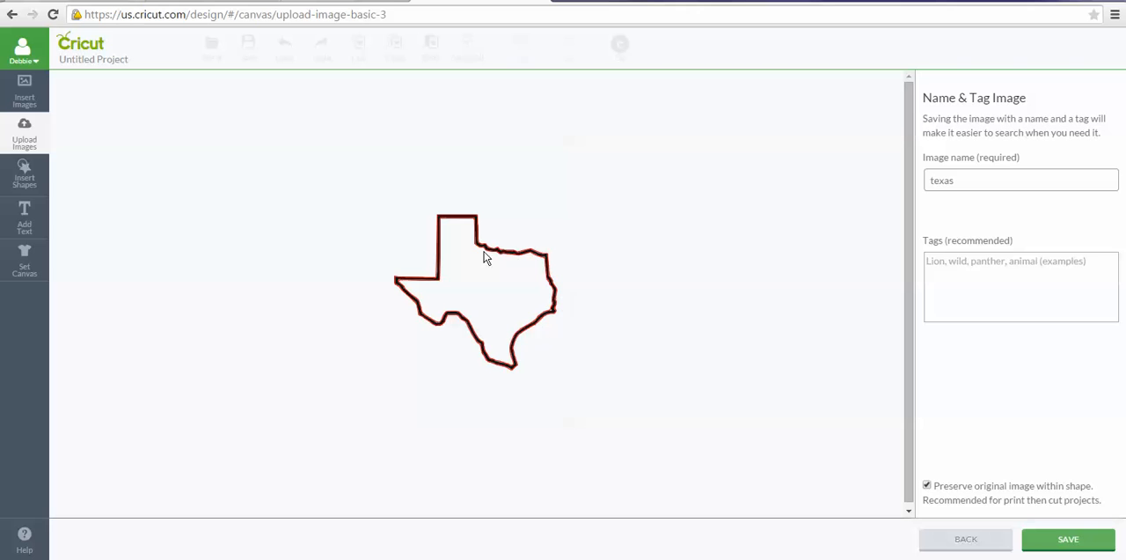
pyautogui.moveTo(545, 243)
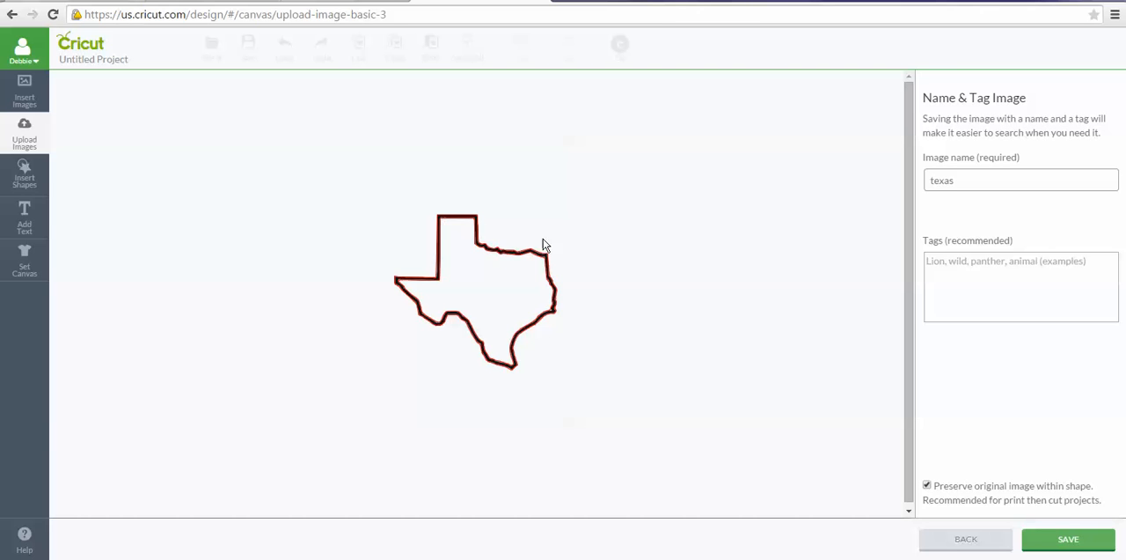
pyautogui.moveTo(454, 323)
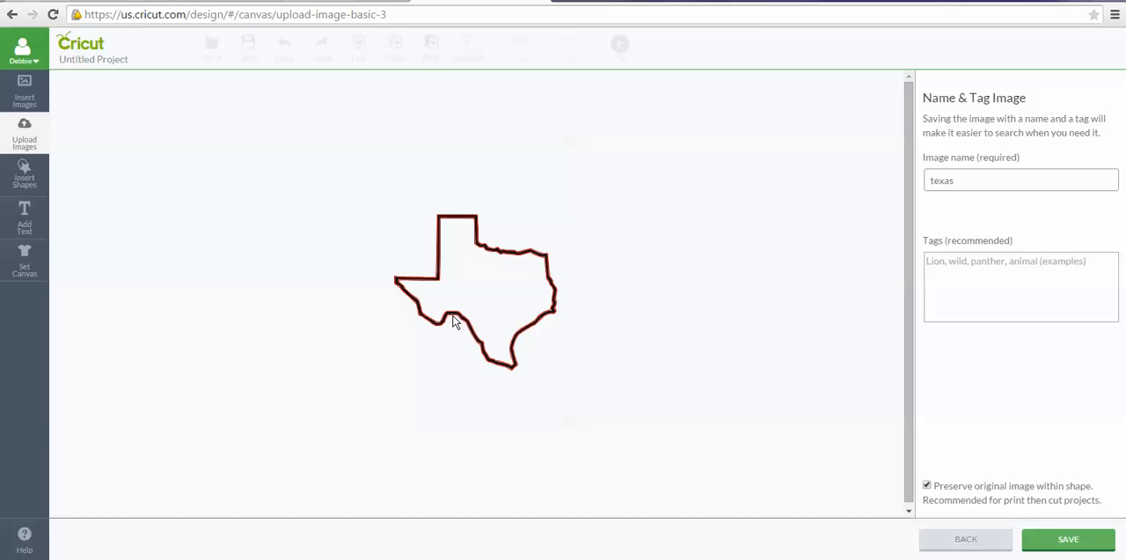
pyautogui.moveTo(415, 294)
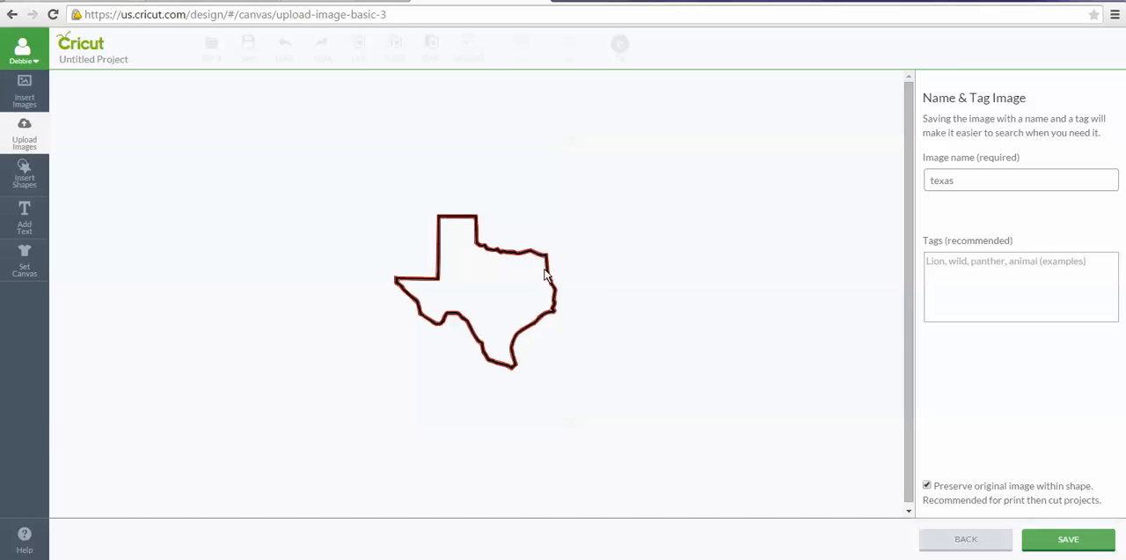
pyautogui.moveTo(541, 405)
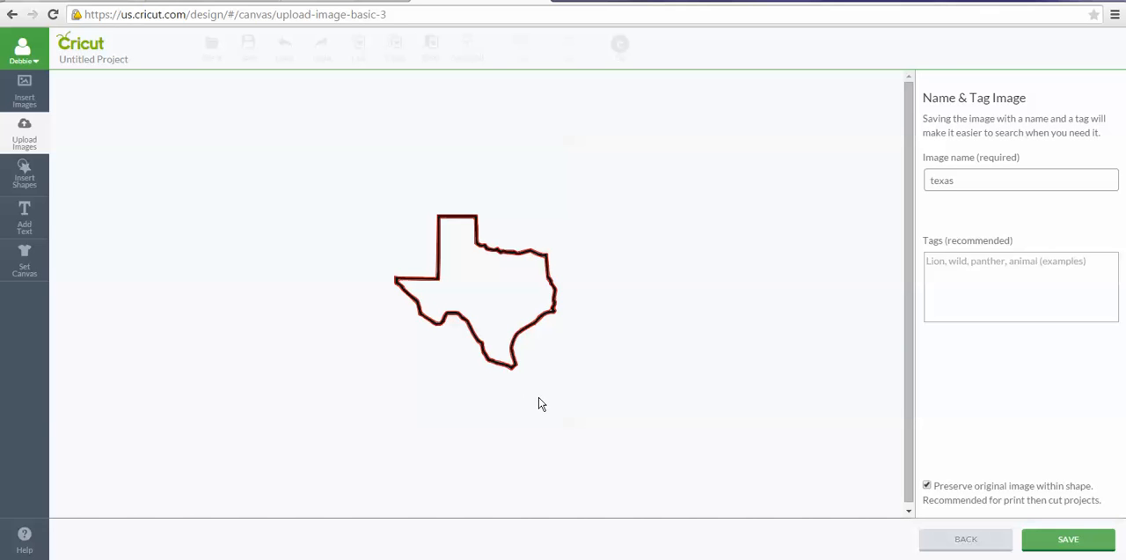
pyautogui.moveTo(570, 419)
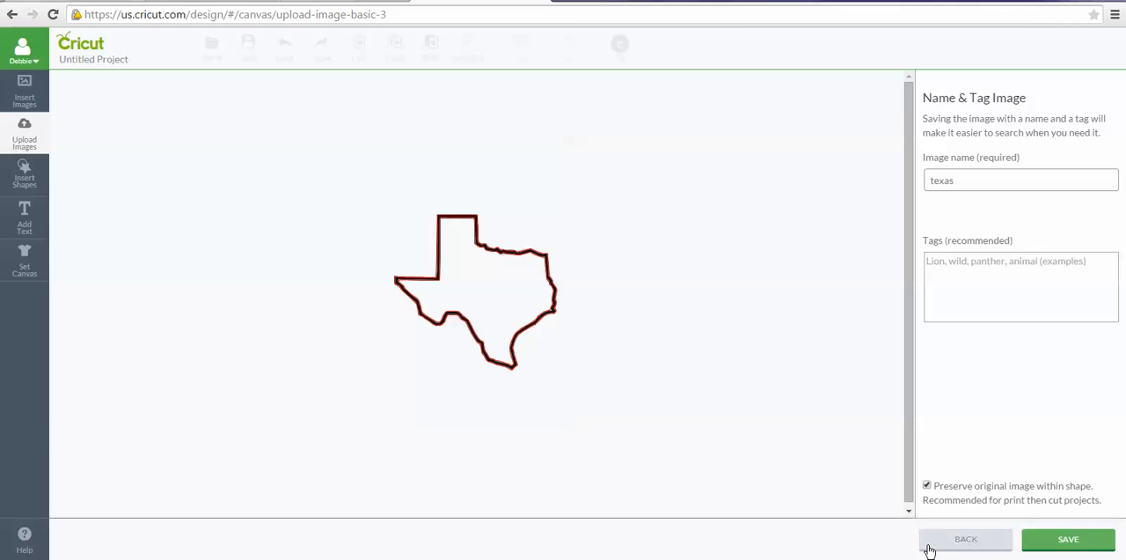
# Step: Go back twice, through Select & Erase, to the upload screen with Simple image selected
pyautogui.click(964, 539)
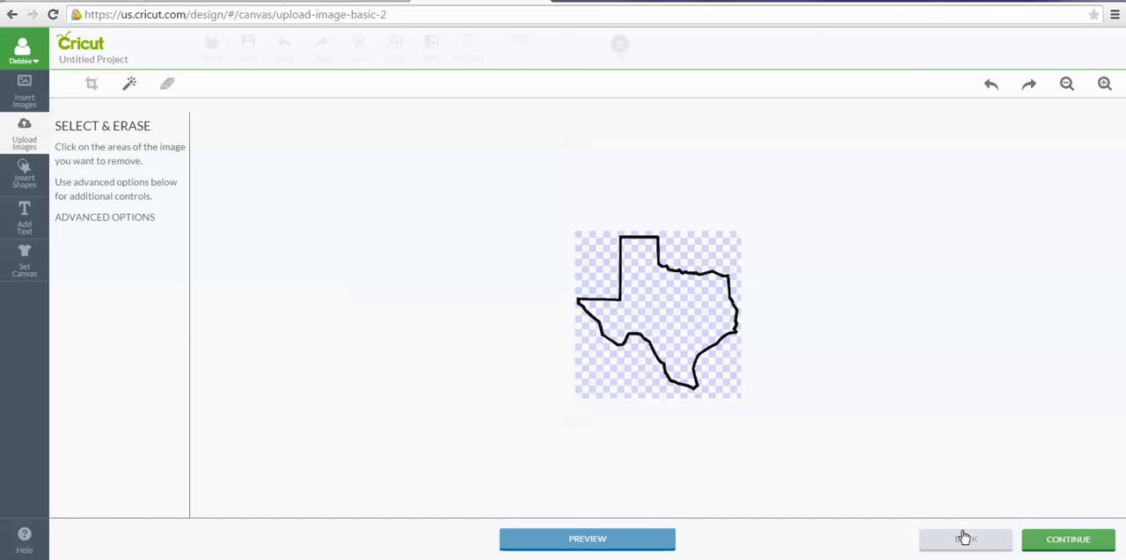
pyautogui.click(964, 538)
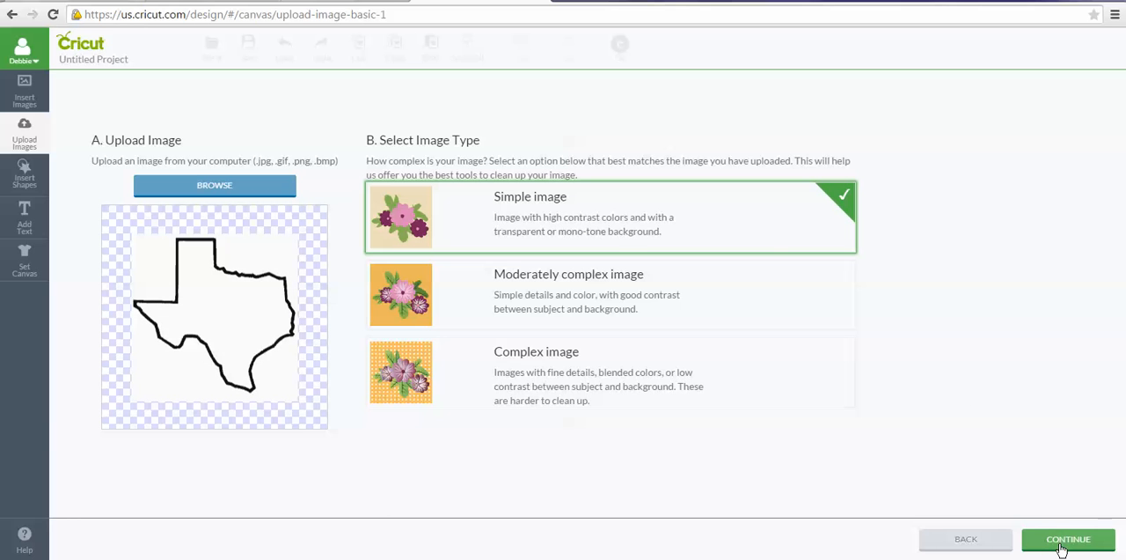
# Step: Re-enter Select & Erase and remove only the white background outside Texas
pyautogui.click(1068, 538)
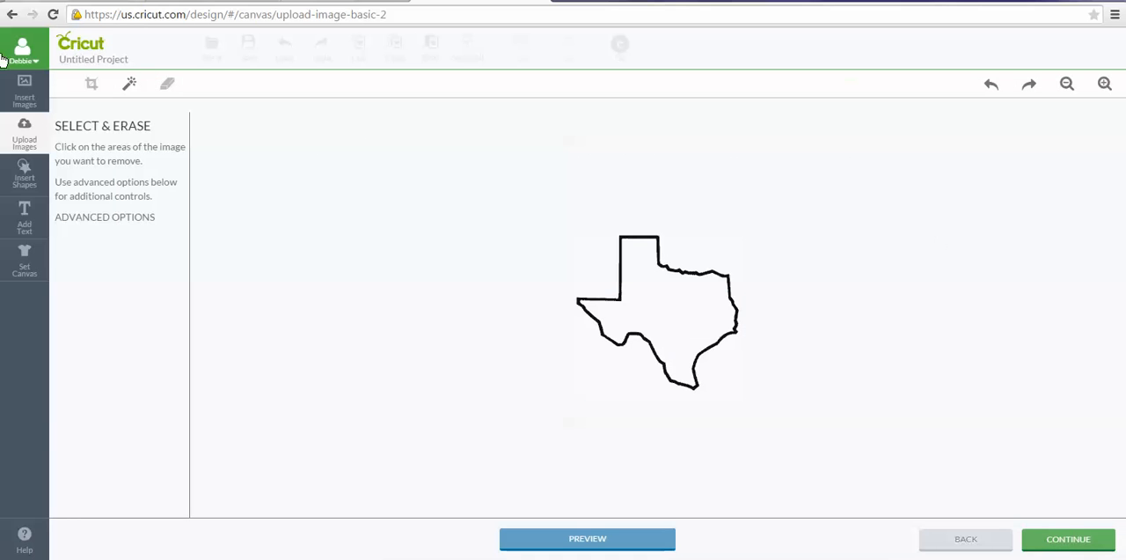
pyautogui.moveTo(130, 85)
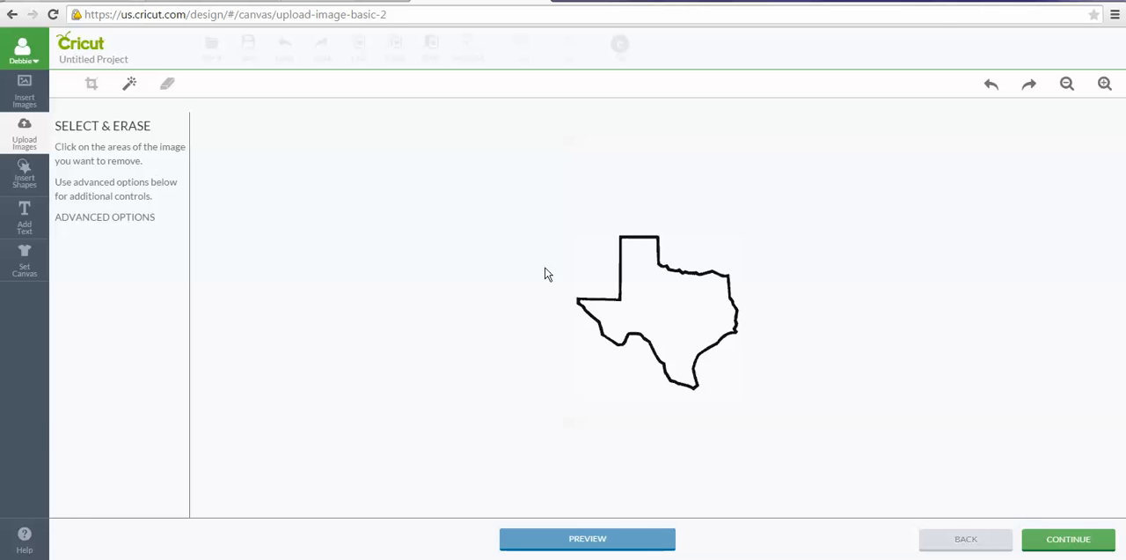
pyautogui.click(576, 263)
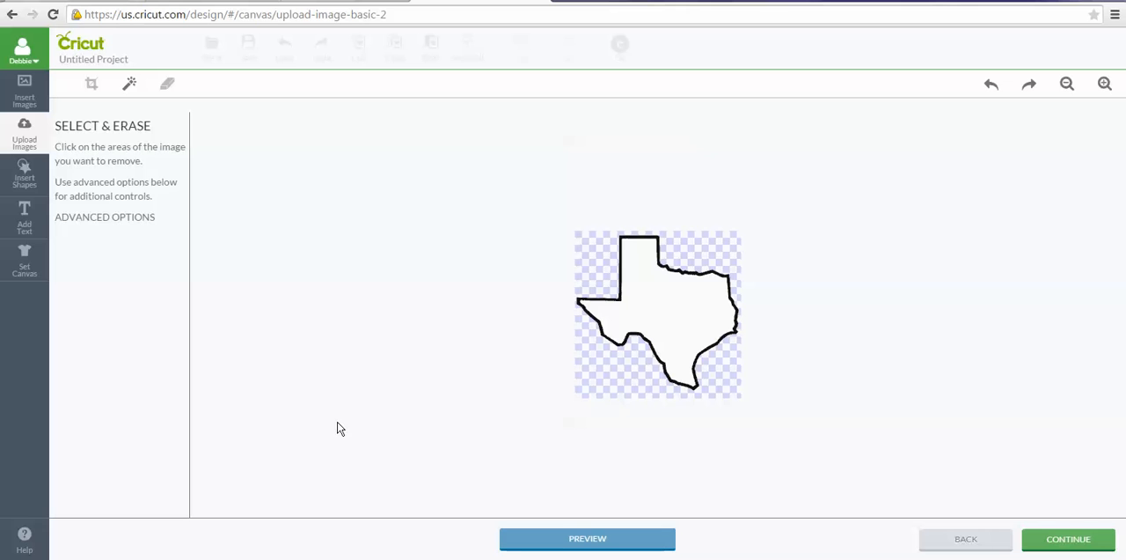
pyautogui.moveTo(792, 243)
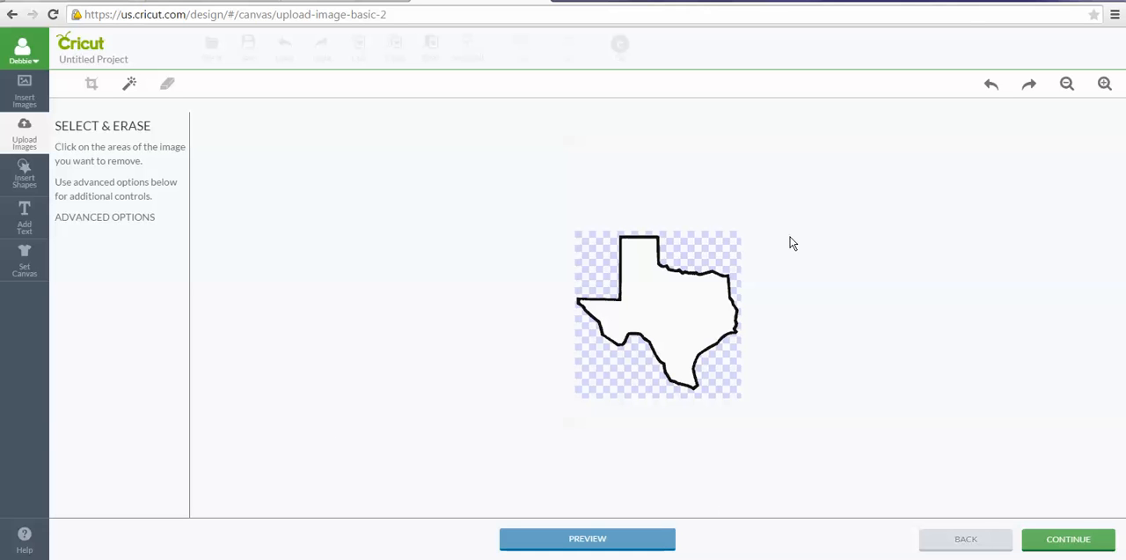
pyautogui.moveTo(746, 359)
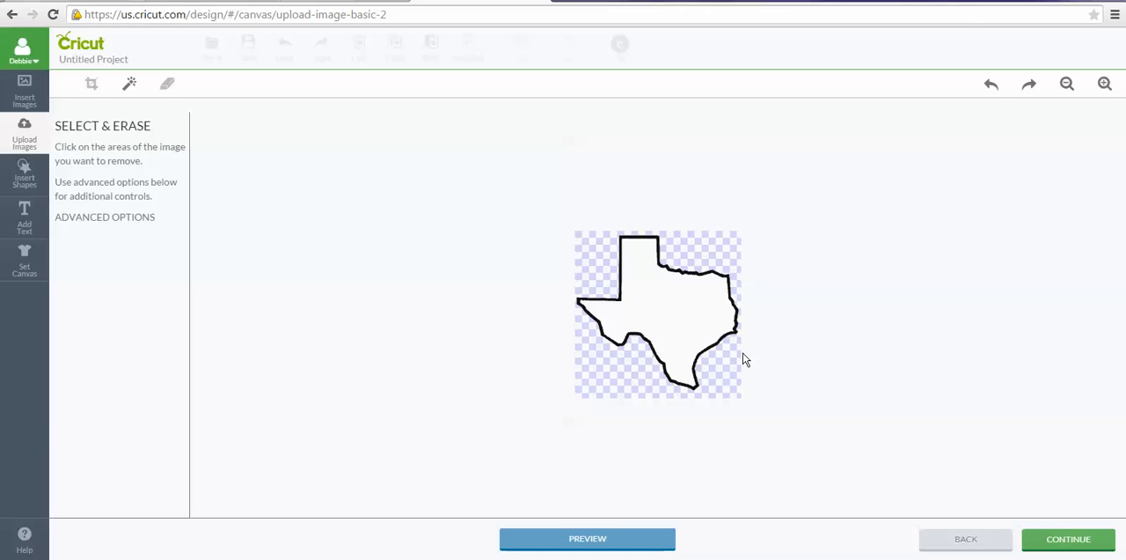
pyautogui.moveTo(554, 317)
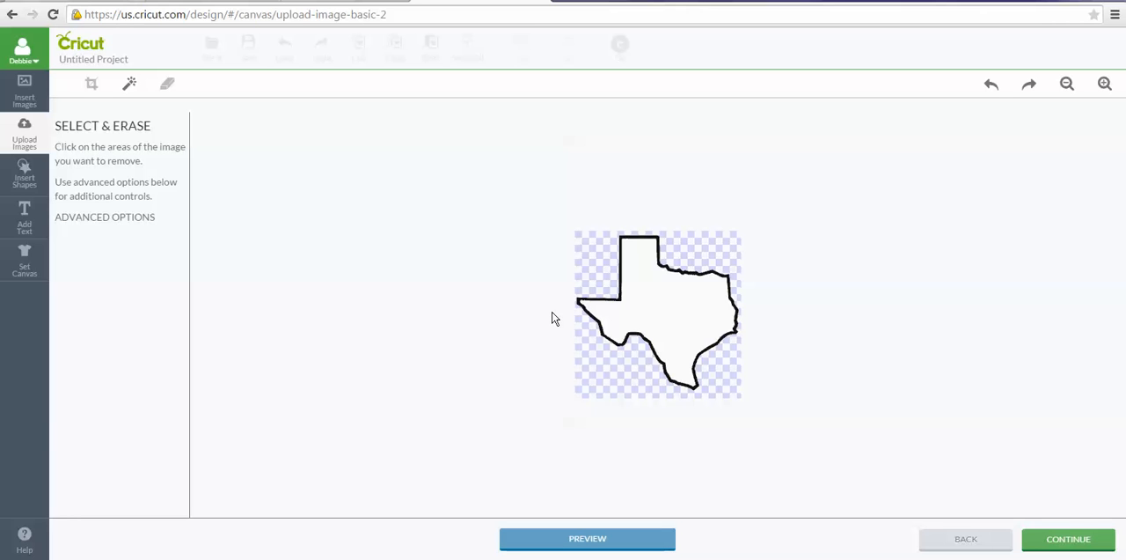
pyautogui.moveTo(690, 461)
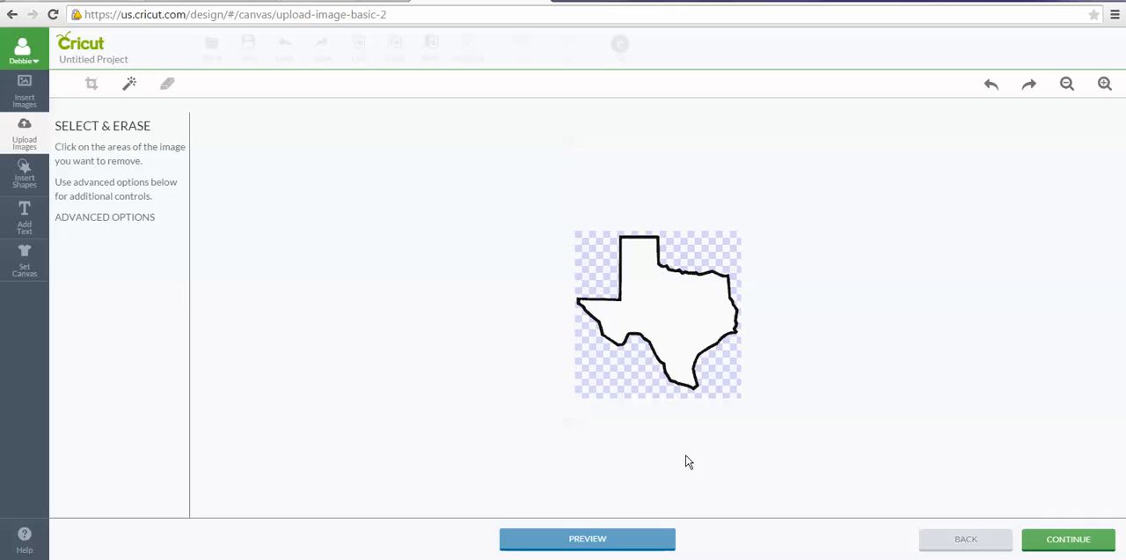
pyautogui.moveTo(887, 323)
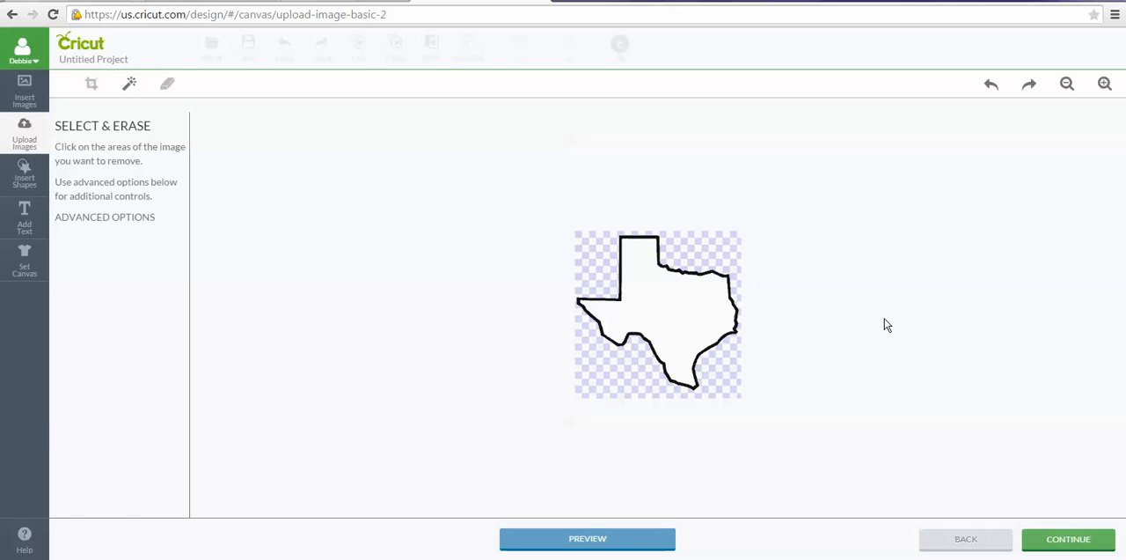
pyautogui.moveTo(647, 338)
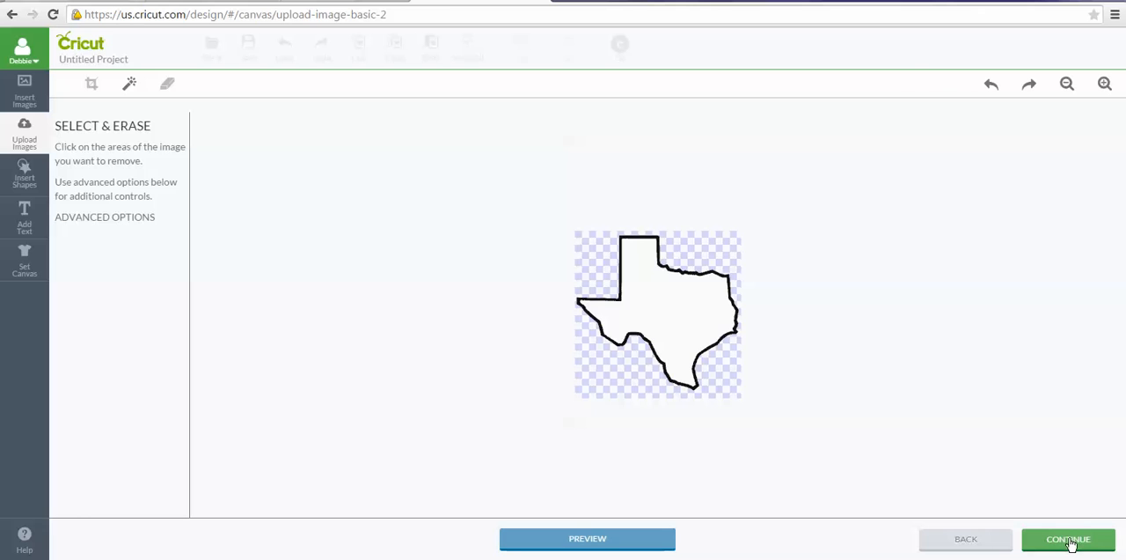
# Step: Continue to Name & Tag Image and tag the shape 'texas'
pyautogui.click(1070, 540)
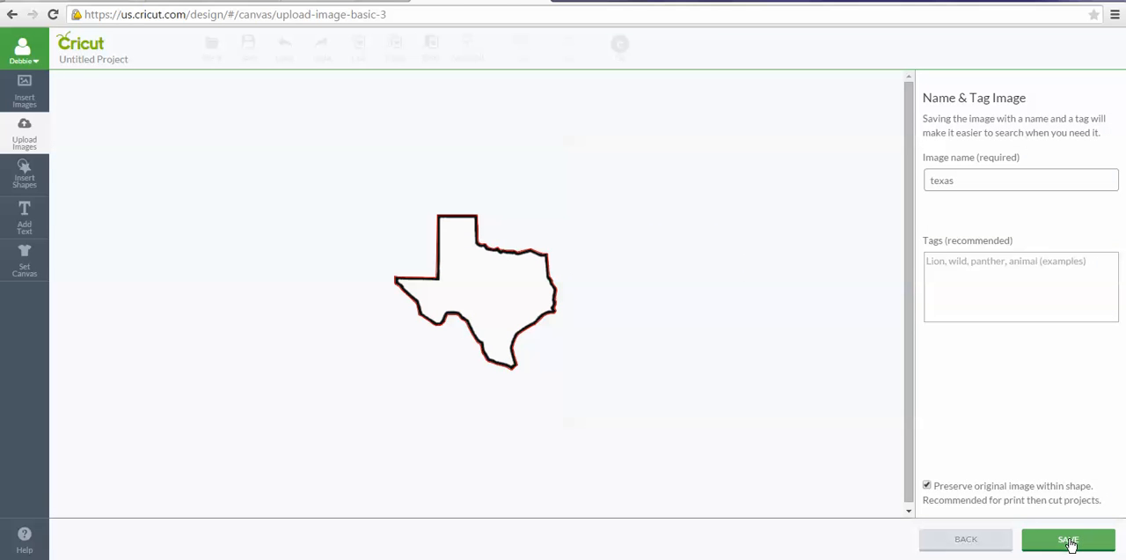
pyautogui.moveTo(493, 222)
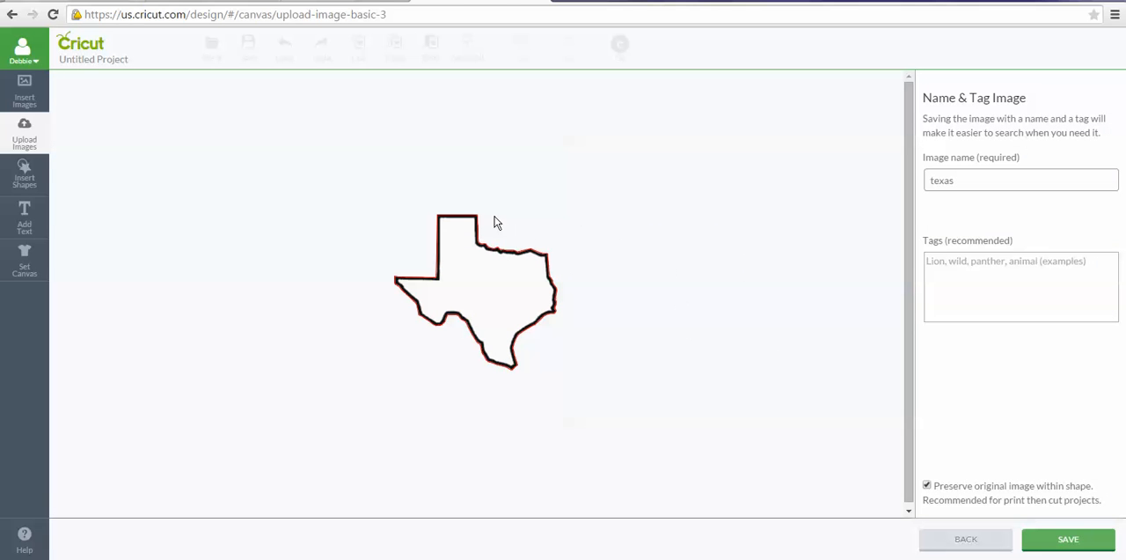
pyautogui.moveTo(531, 370)
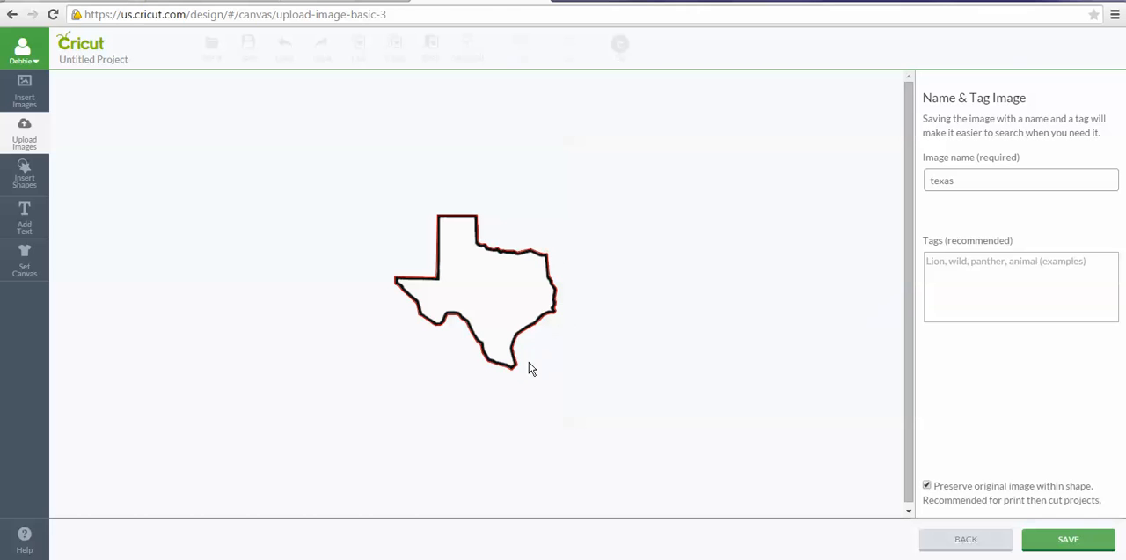
pyautogui.moveTo(649, 318)
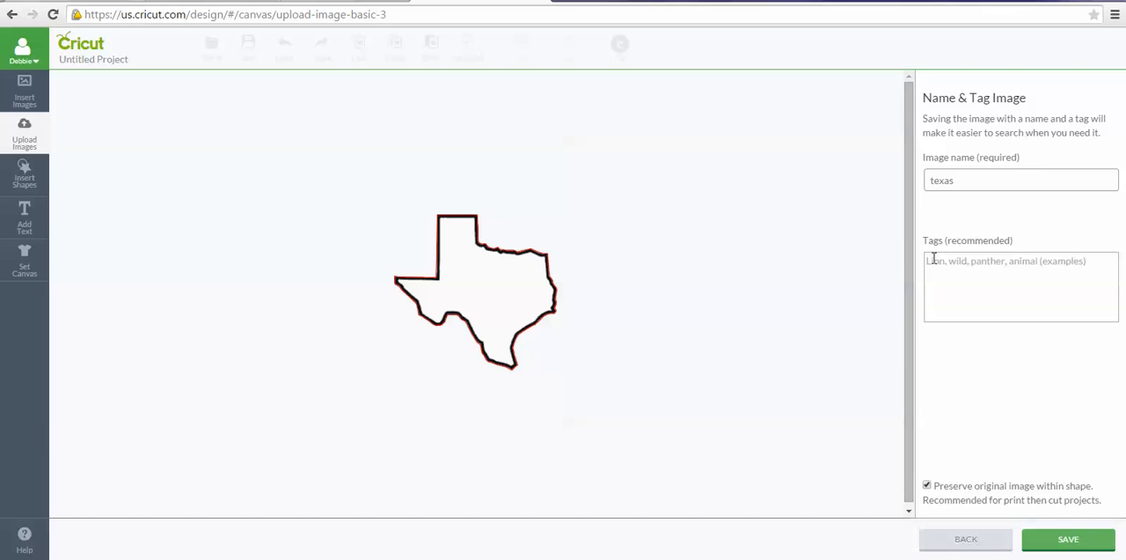
pyautogui.write('texas')
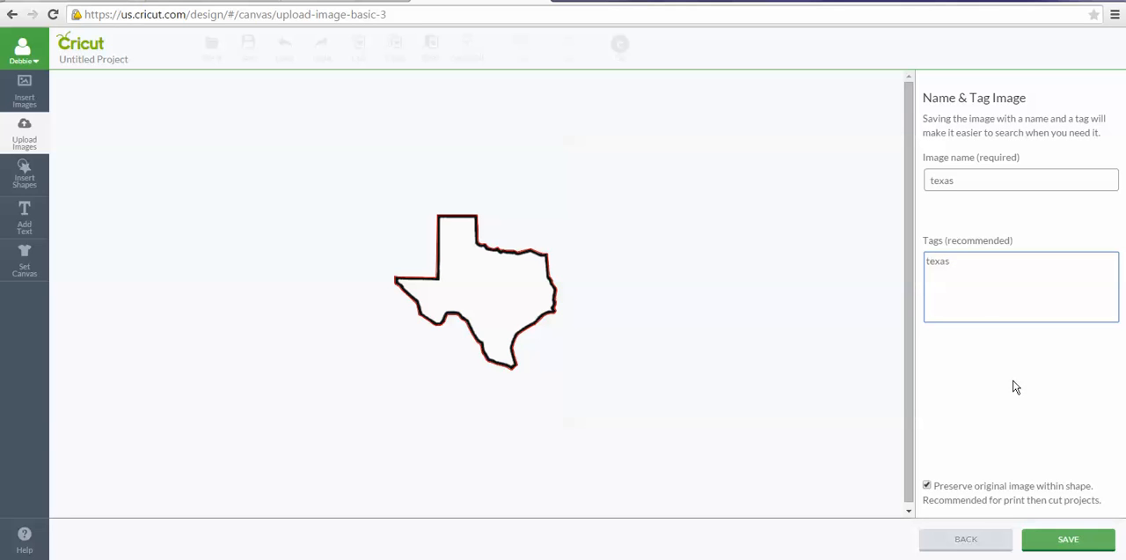
pyautogui.moveTo(1027, 340)
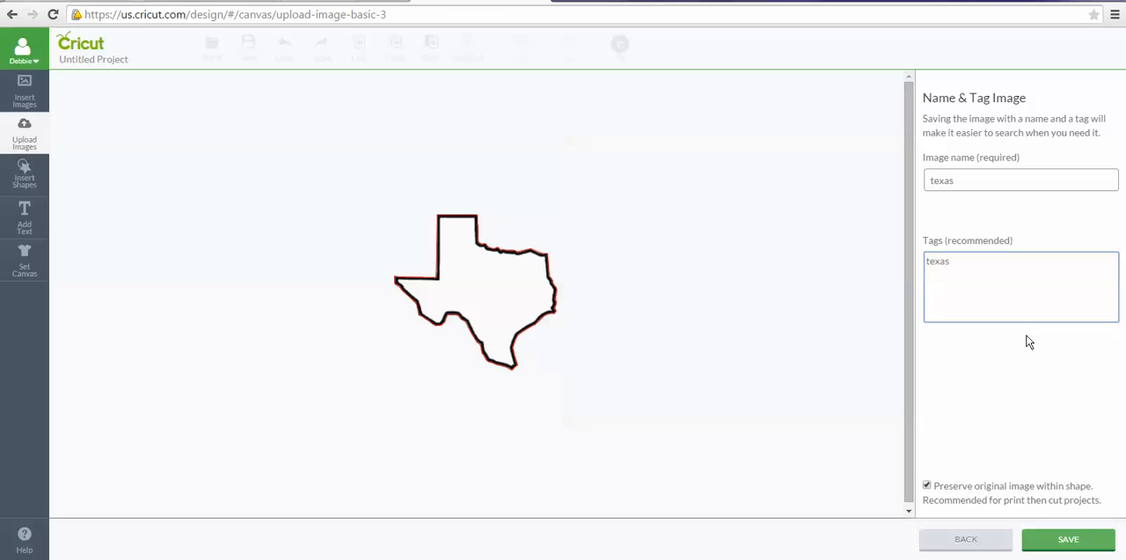
pyautogui.moveTo(1014, 131)
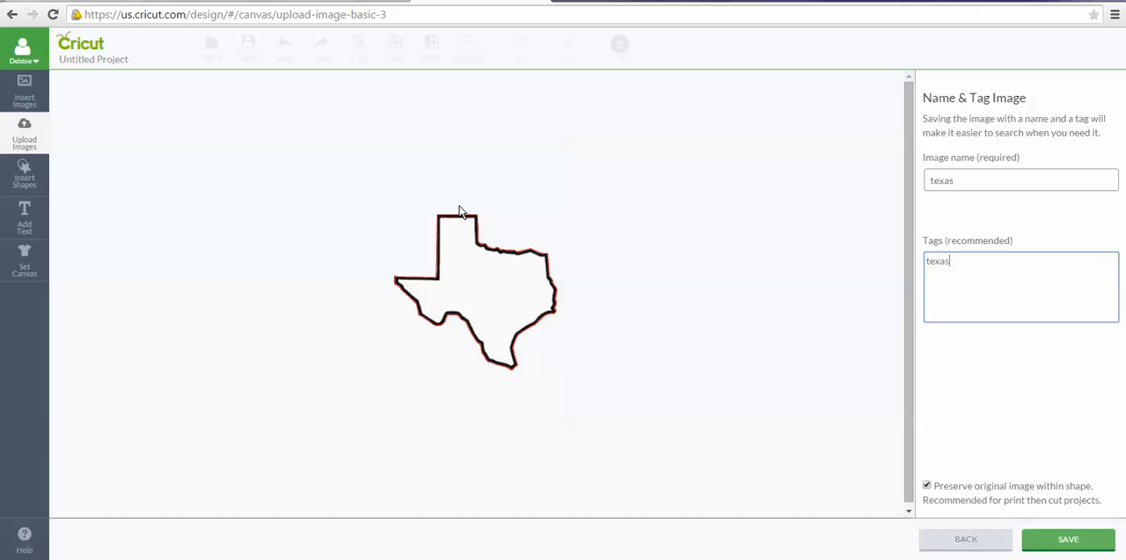
pyautogui.moveTo(574, 347)
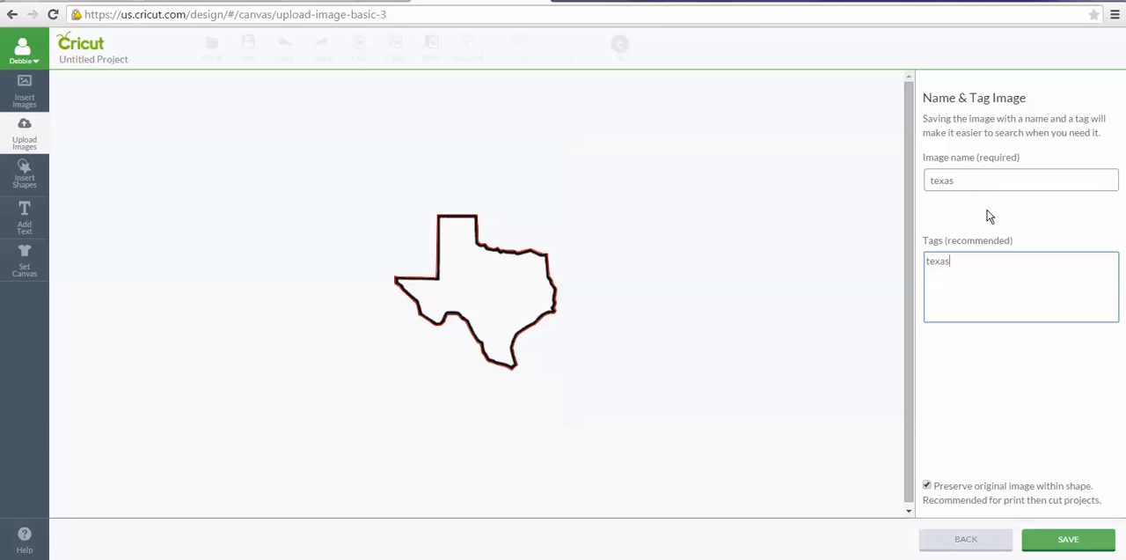
pyautogui.moveTo(1017, 157)
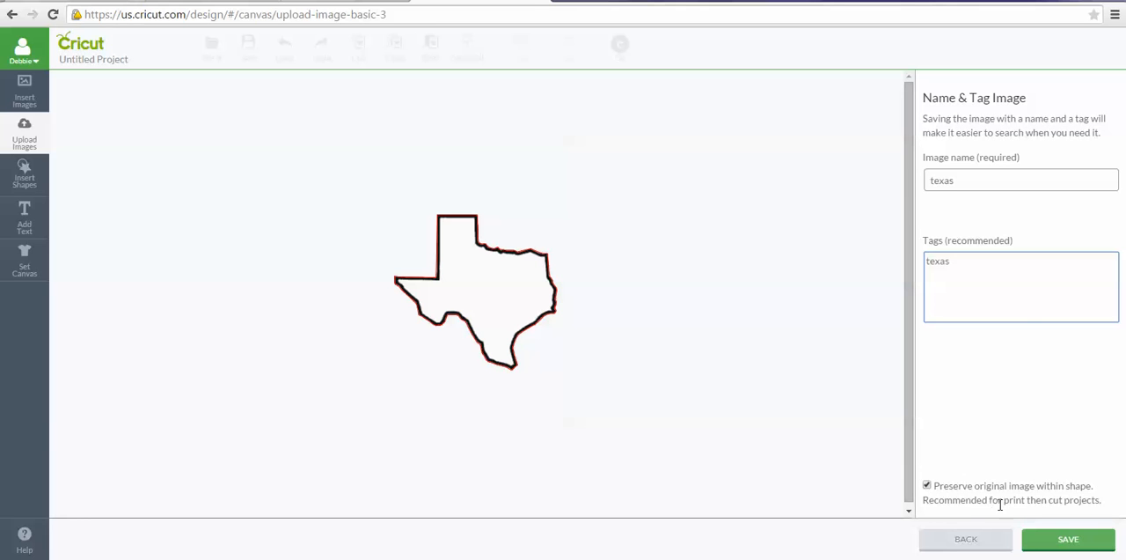
pyautogui.moveTo(985, 513)
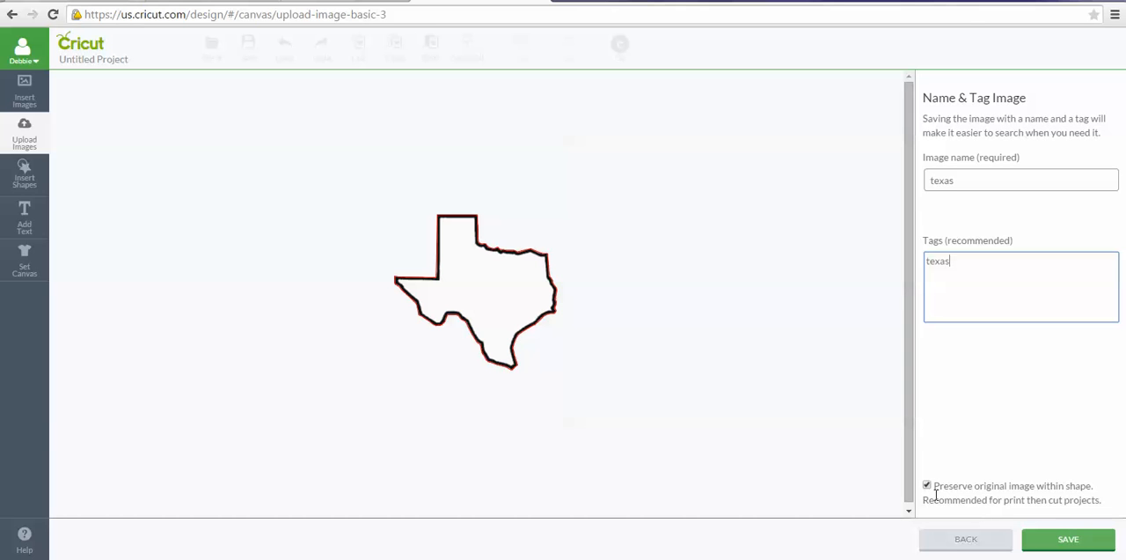
# Step: Uncheck 'Preserve original image within shape' so Texas saves as a cut-only shape
pyautogui.click(929, 486)
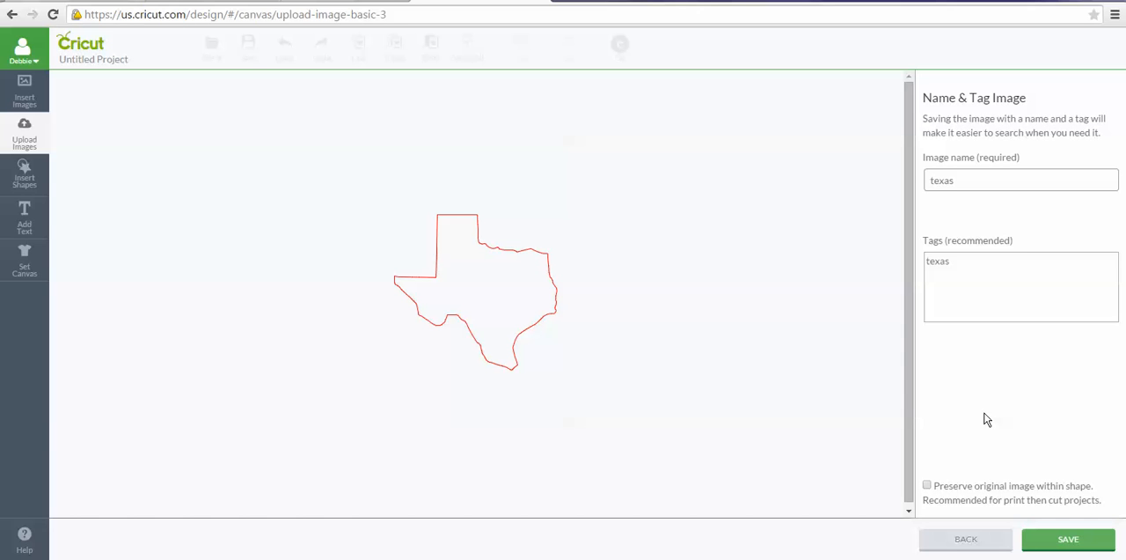
pyautogui.moveTo(475, 180)
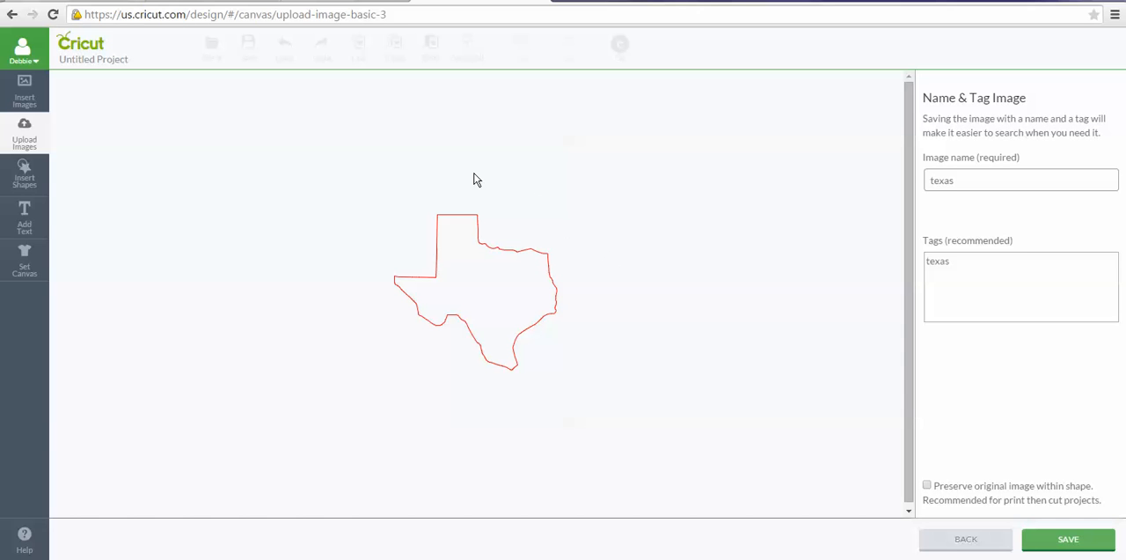
pyautogui.moveTo(567, 273)
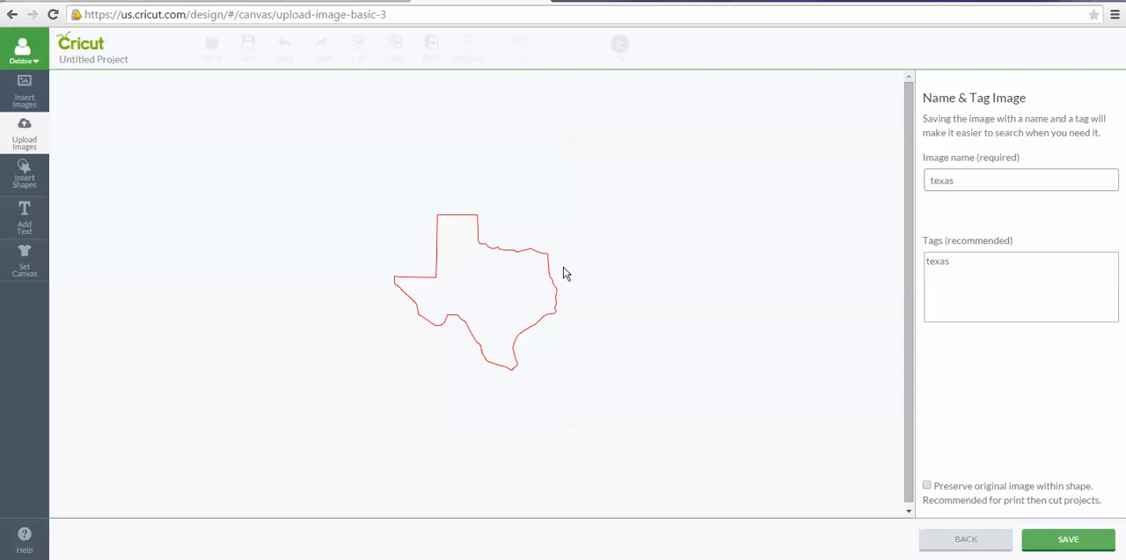
pyautogui.moveTo(399, 320)
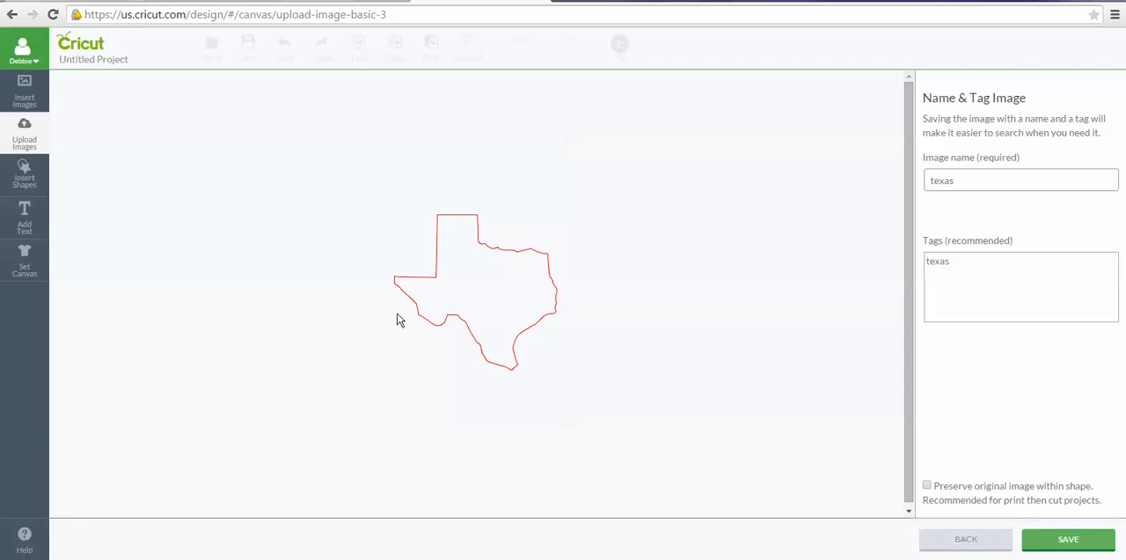
pyautogui.moveTo(579, 301)
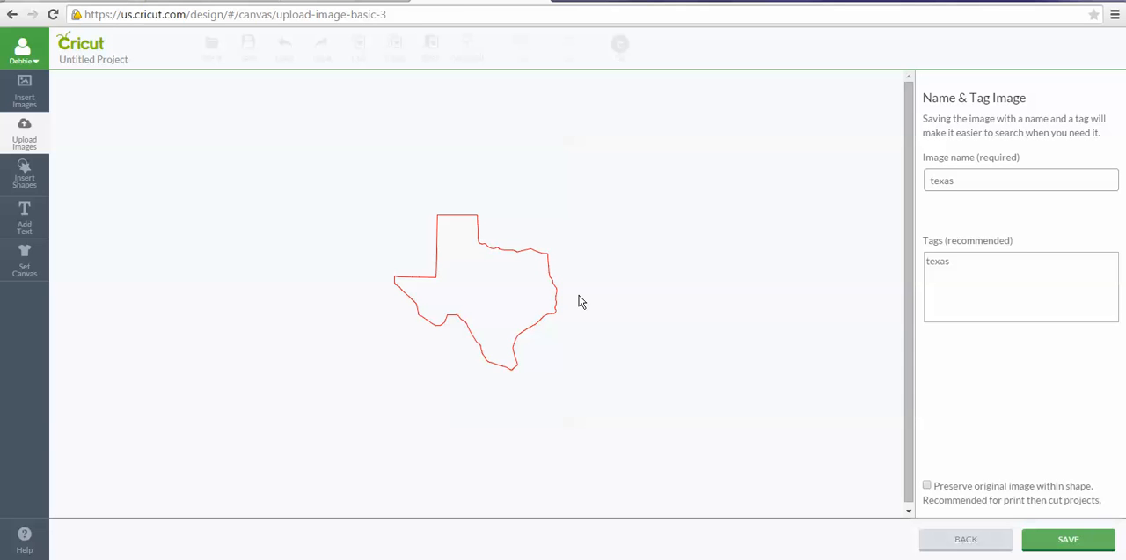
pyautogui.click(1073, 538)
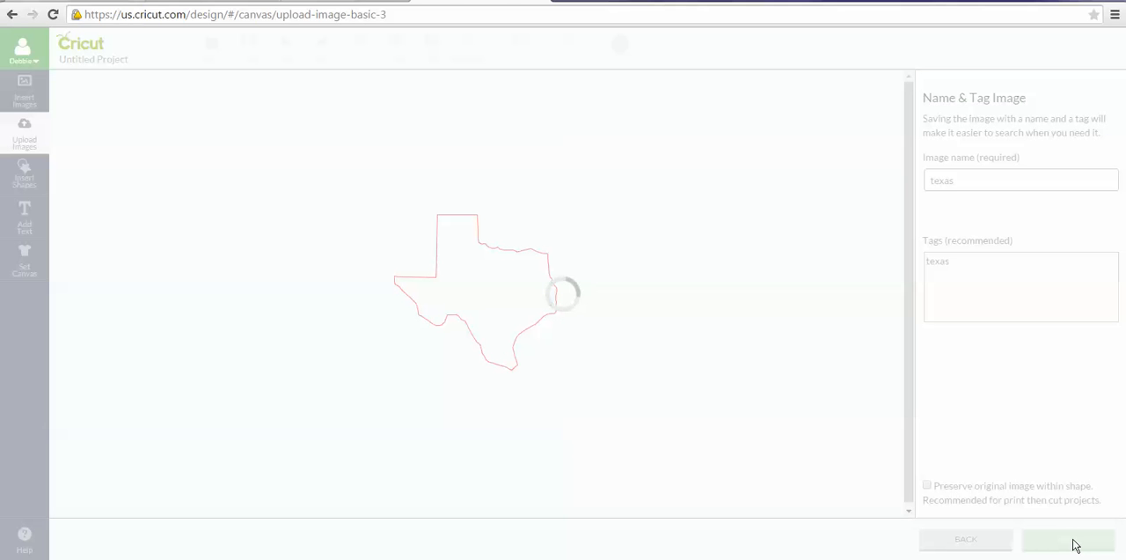
# Step: Select the newly saved Texas thumbnail at the head of the Uploaded Images Library
pyautogui.click(1065, 539)
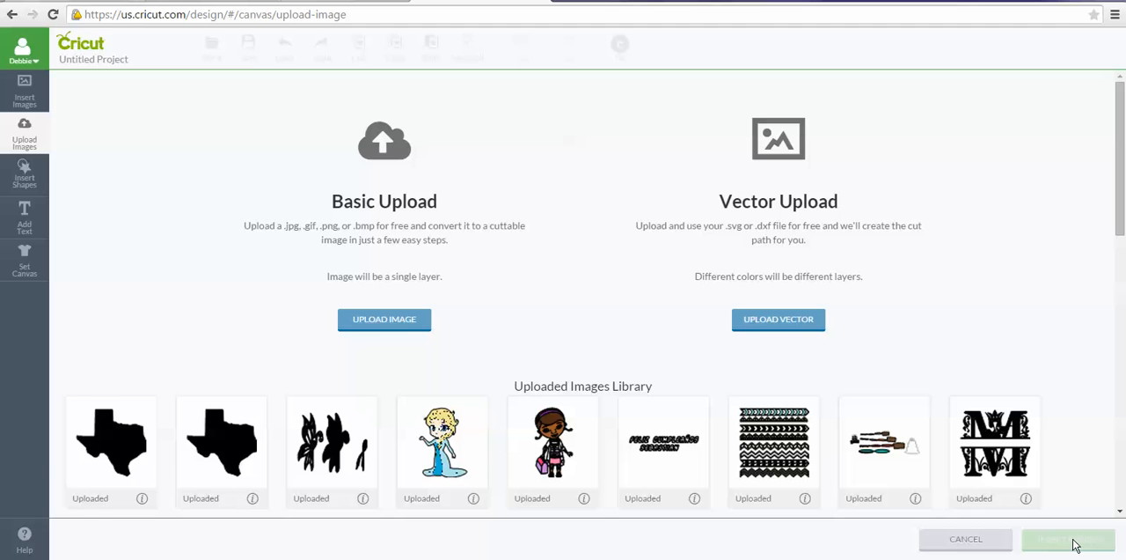
pyautogui.click(110, 448)
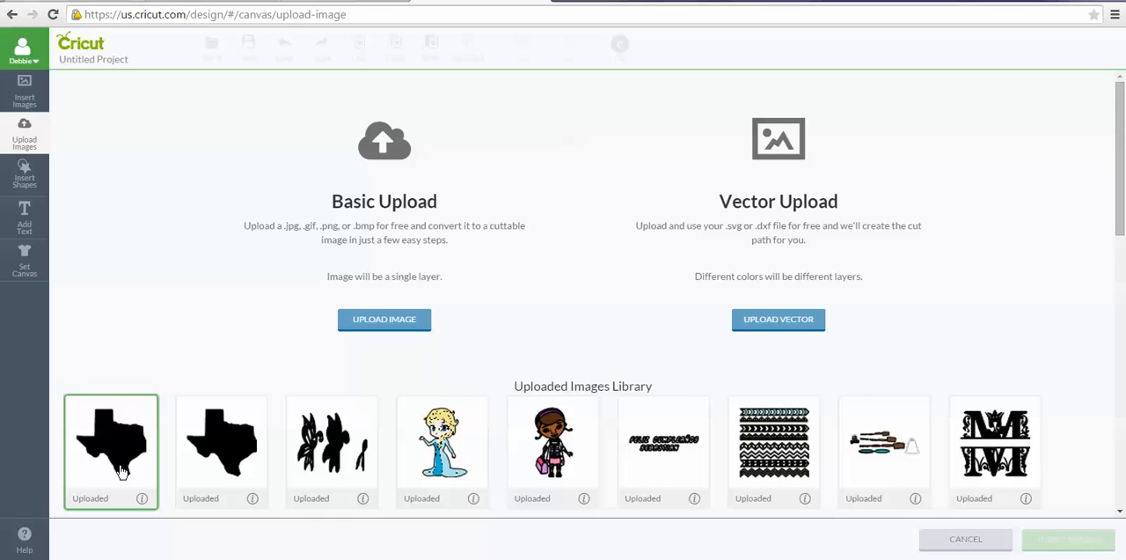
pyautogui.click(109, 443)
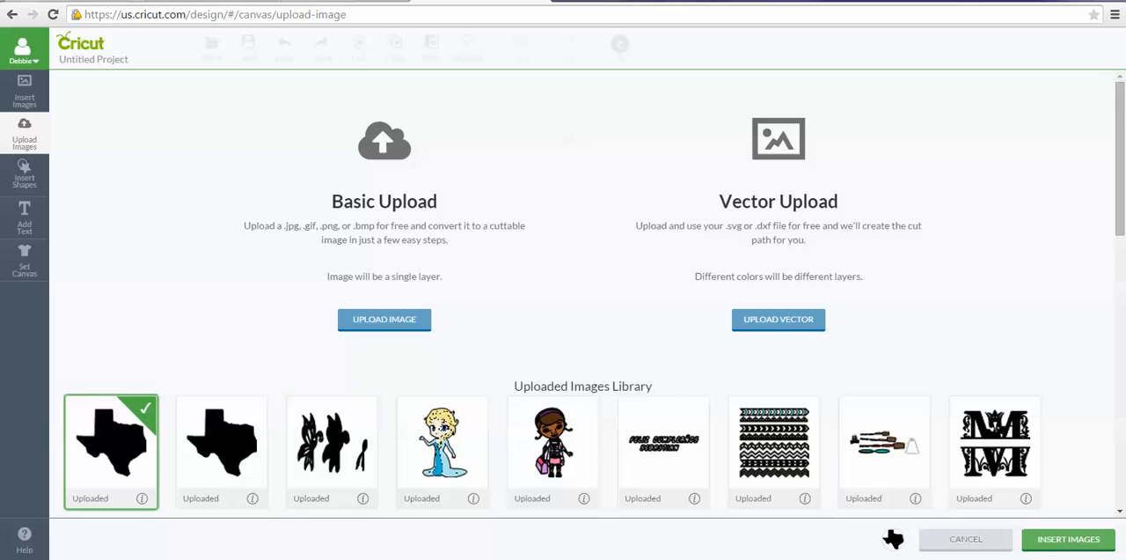
# Step: Insert the Texas shape, move it to the canvas top-left and drag it larger
pyautogui.click(1067, 539)
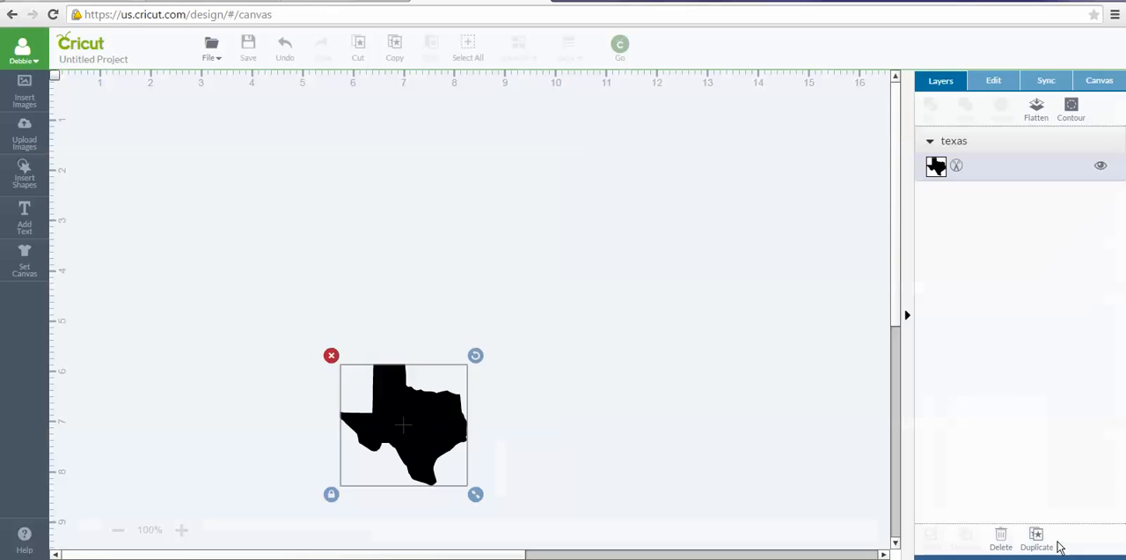
pyautogui.moveTo(405, 424); pyautogui.dragTo(291, 250)
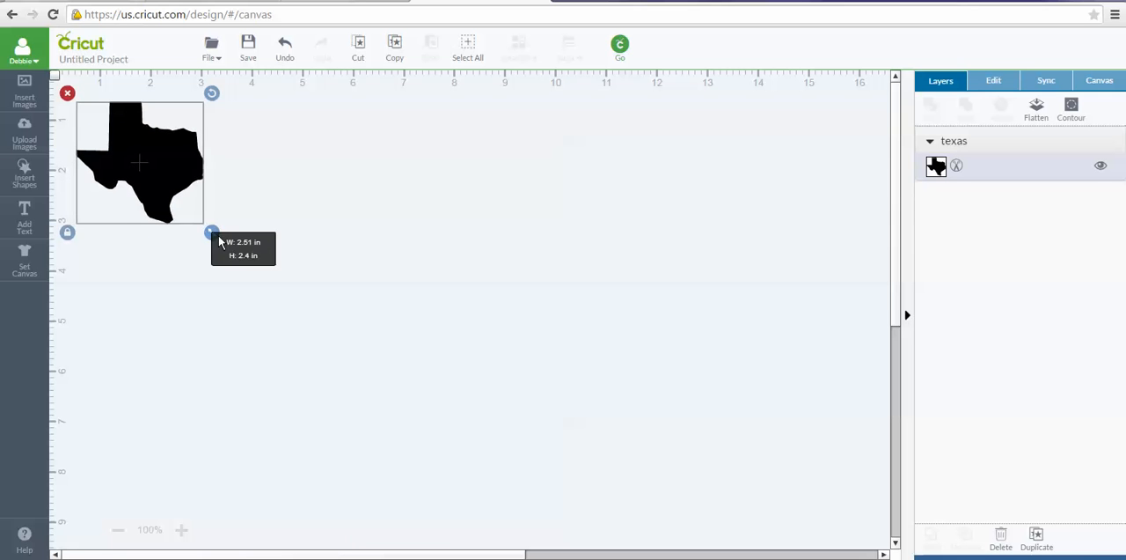
pyautogui.moveTo(211, 232); pyautogui.dragTo(387, 401)
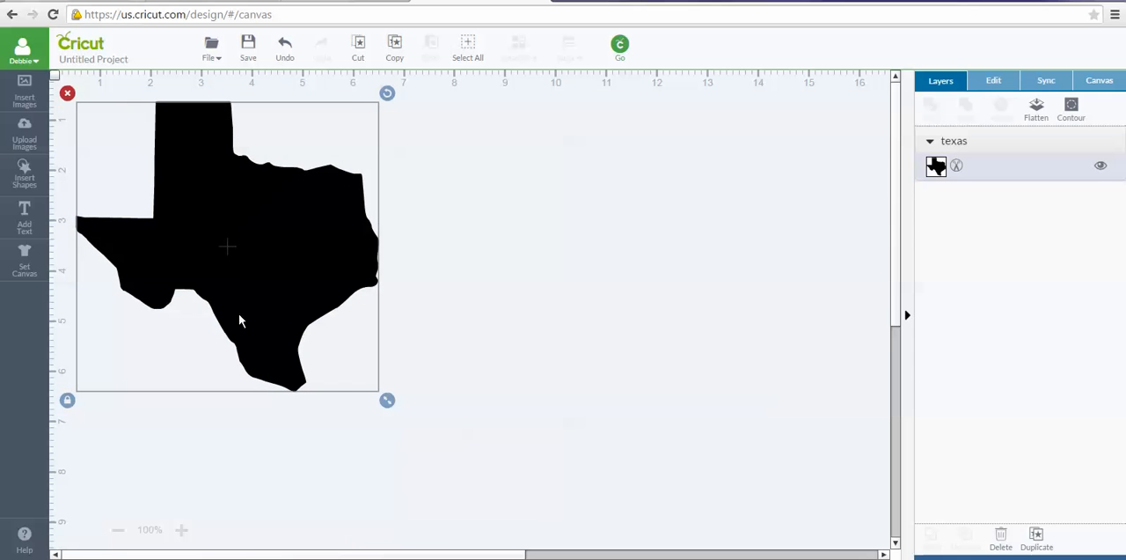